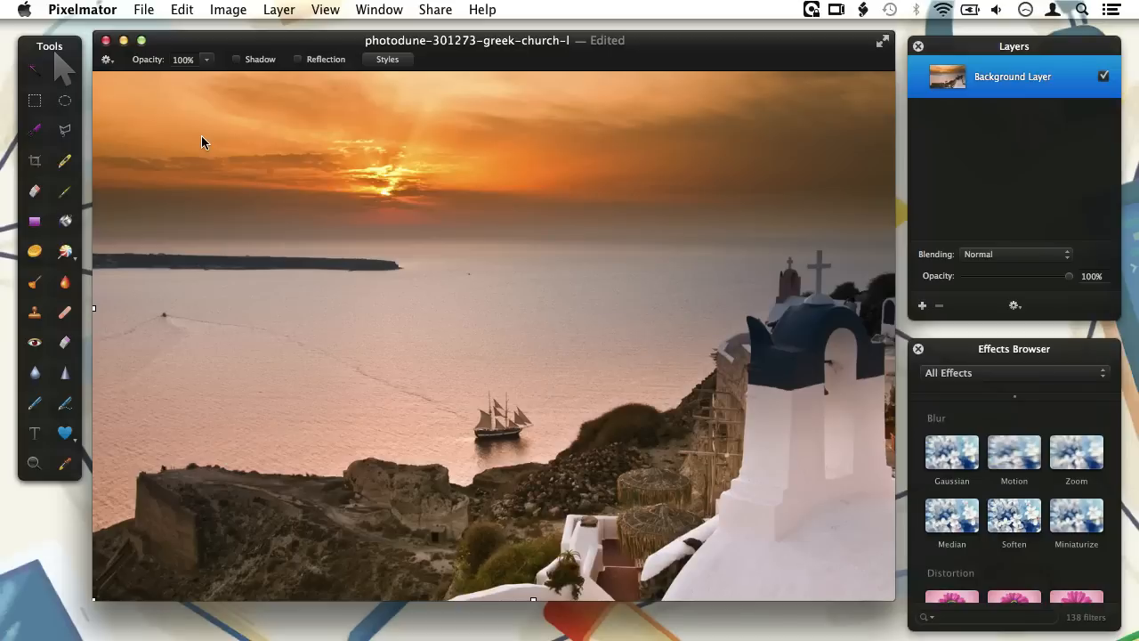
mouse_move(174, 268)
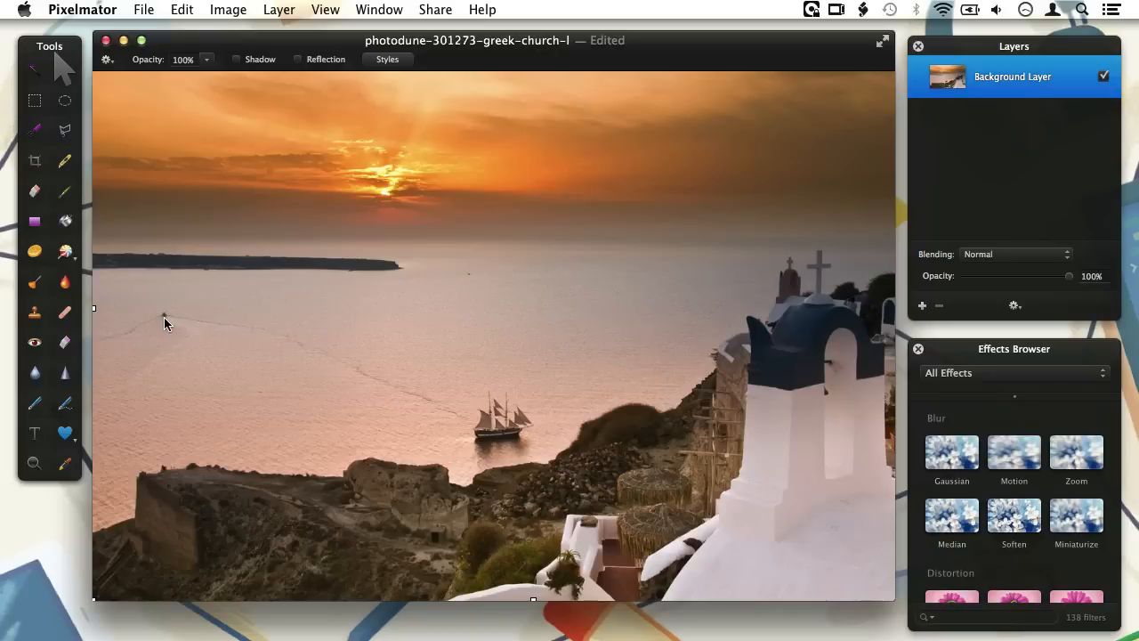
mouse_move(75, 319)
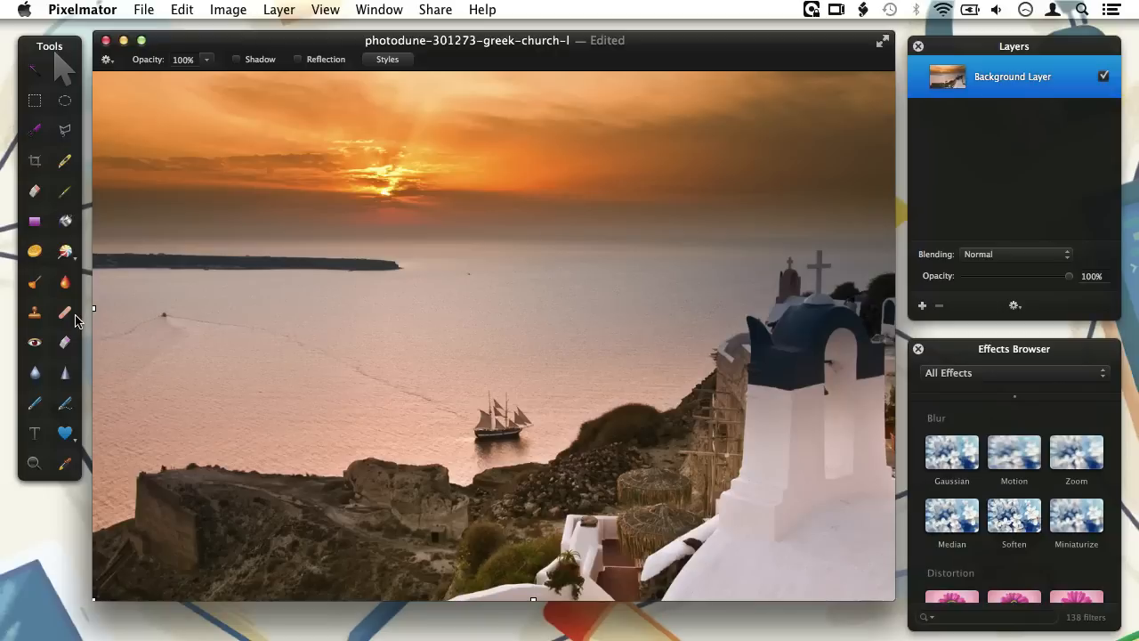
Choose the Healing tool with the soft round 25 px, 42% hardness brush
left_click(64, 312)
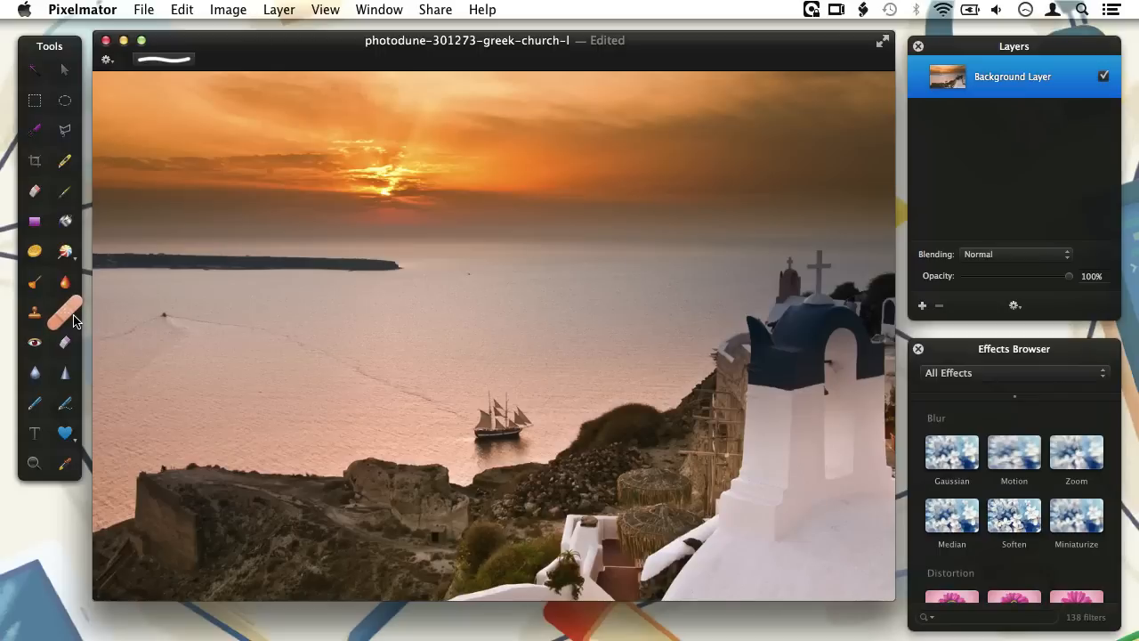
mouse_move(69, 313)
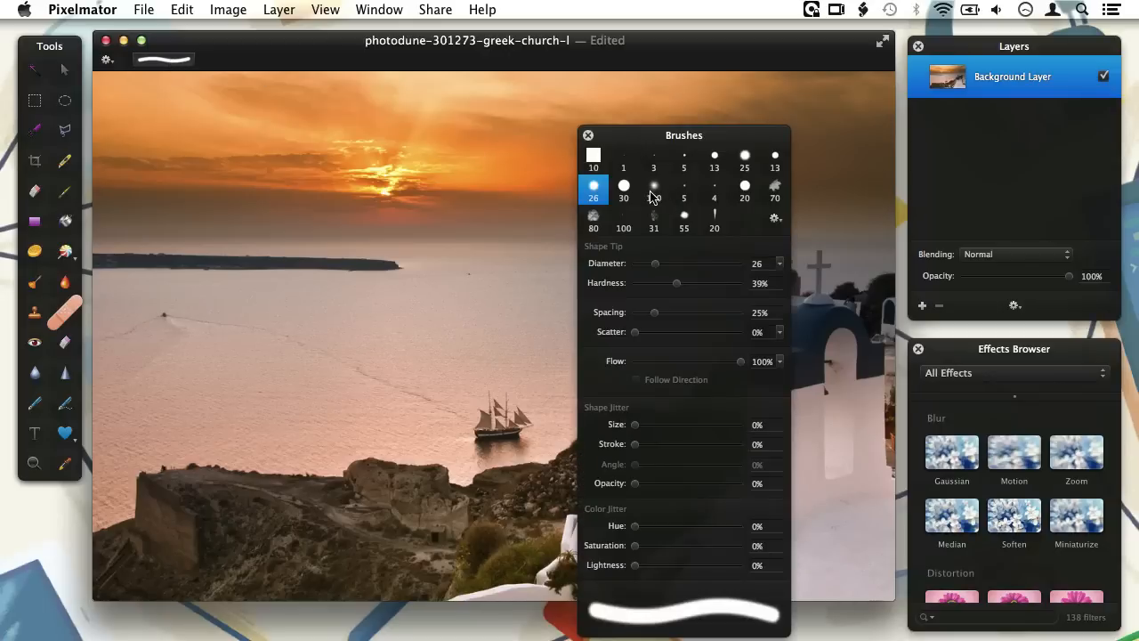
left_click(744, 156)
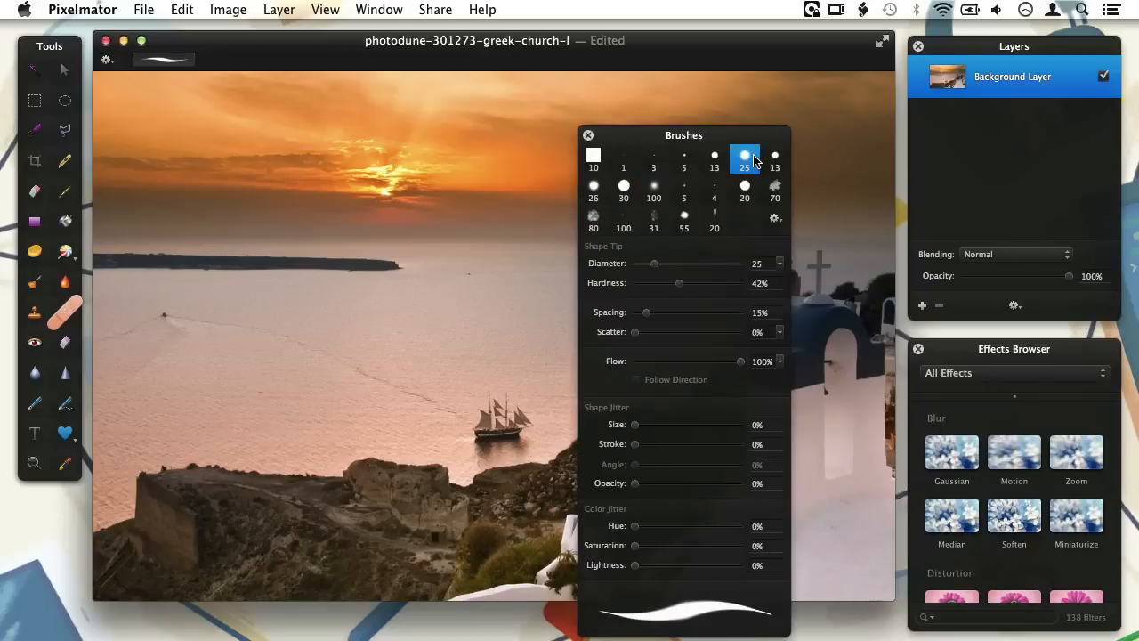
mouse_move(786, 270)
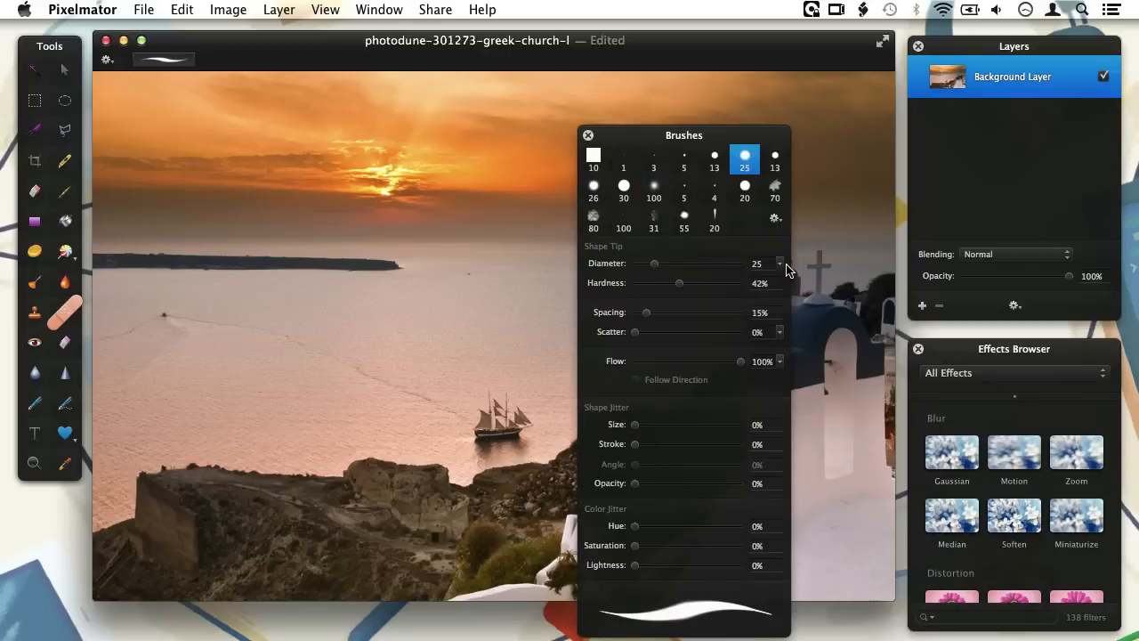
left_click(779, 264)
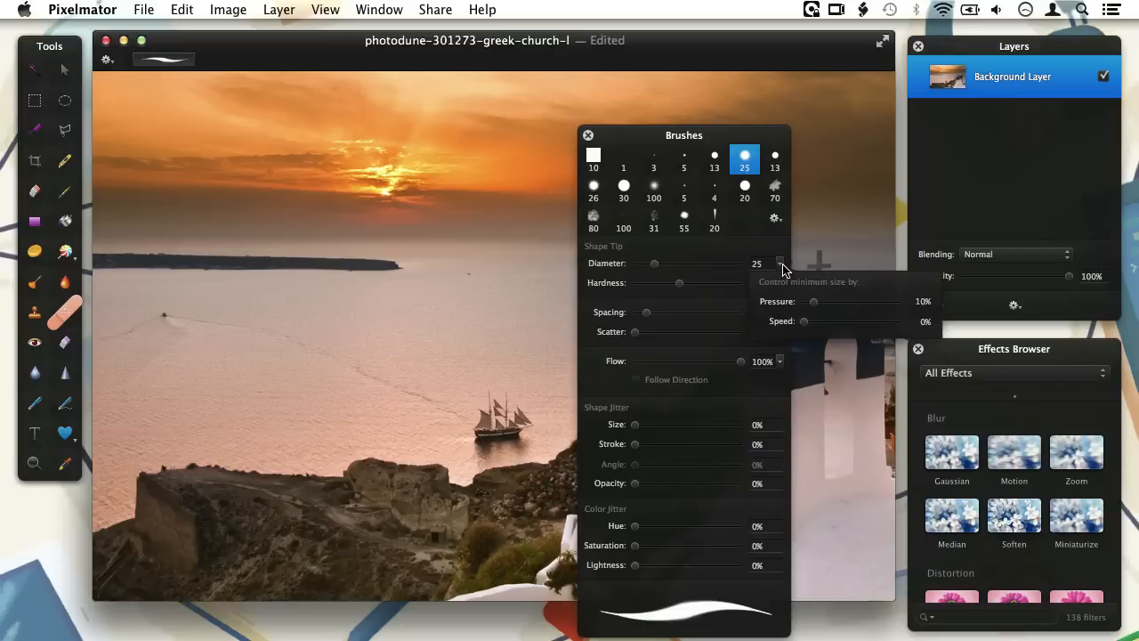
left_click(594, 187)
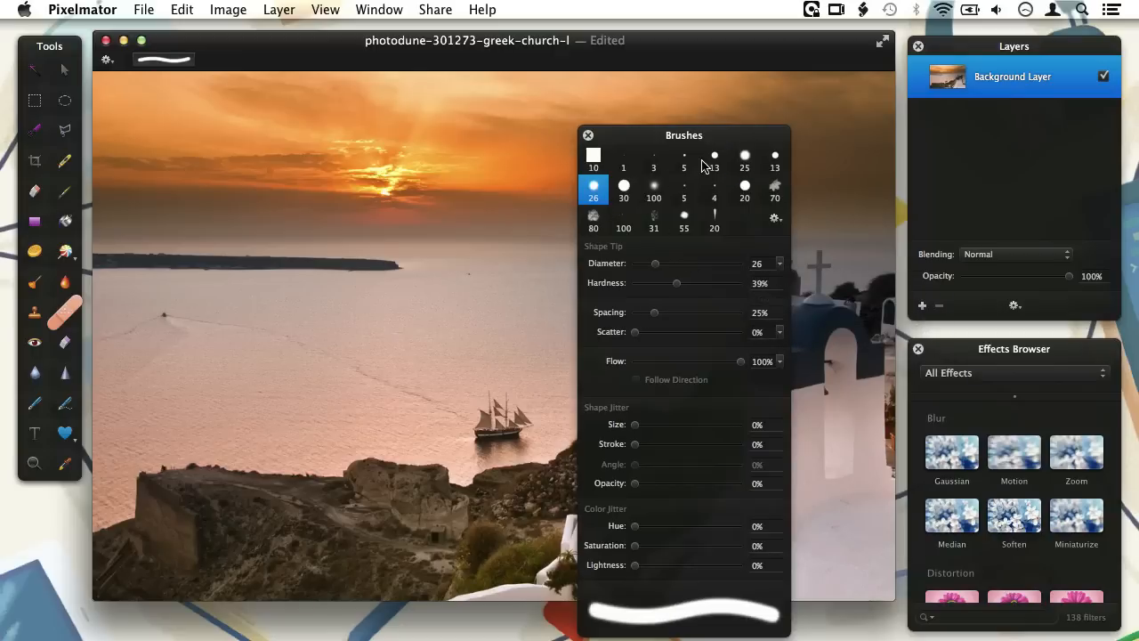
left_click(744, 156)
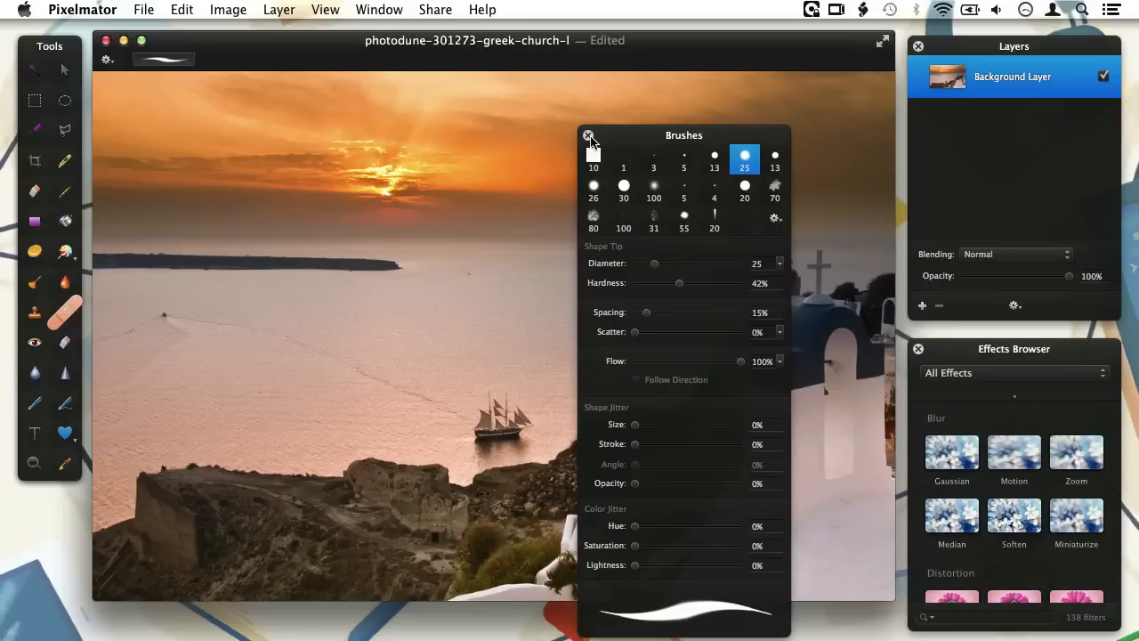
left_click(587, 135)
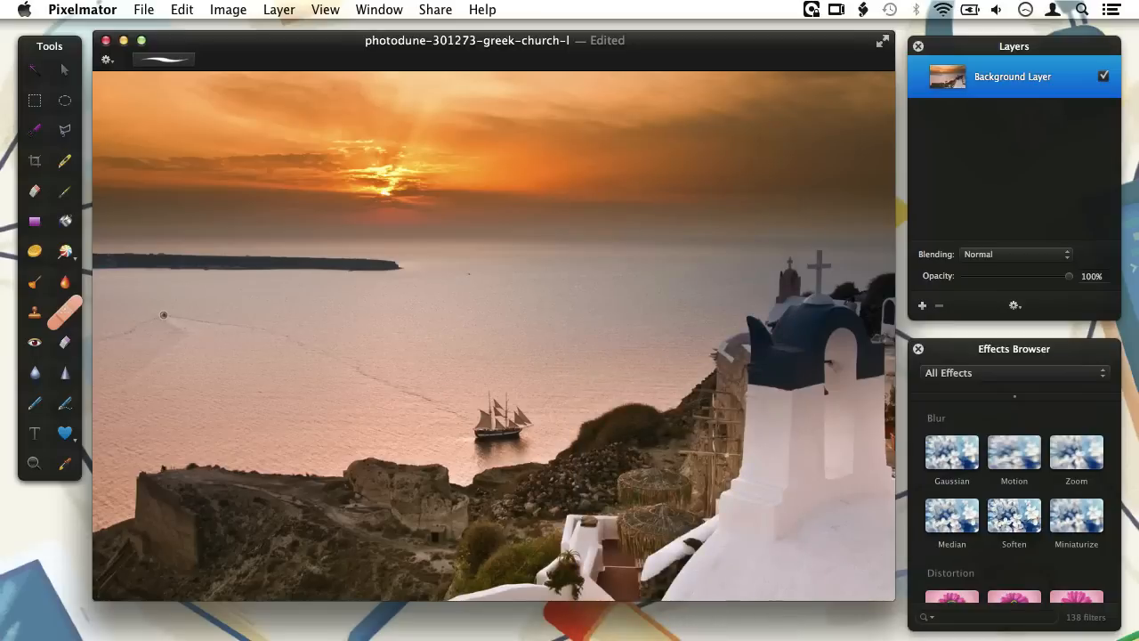
mouse_move(203, 346)
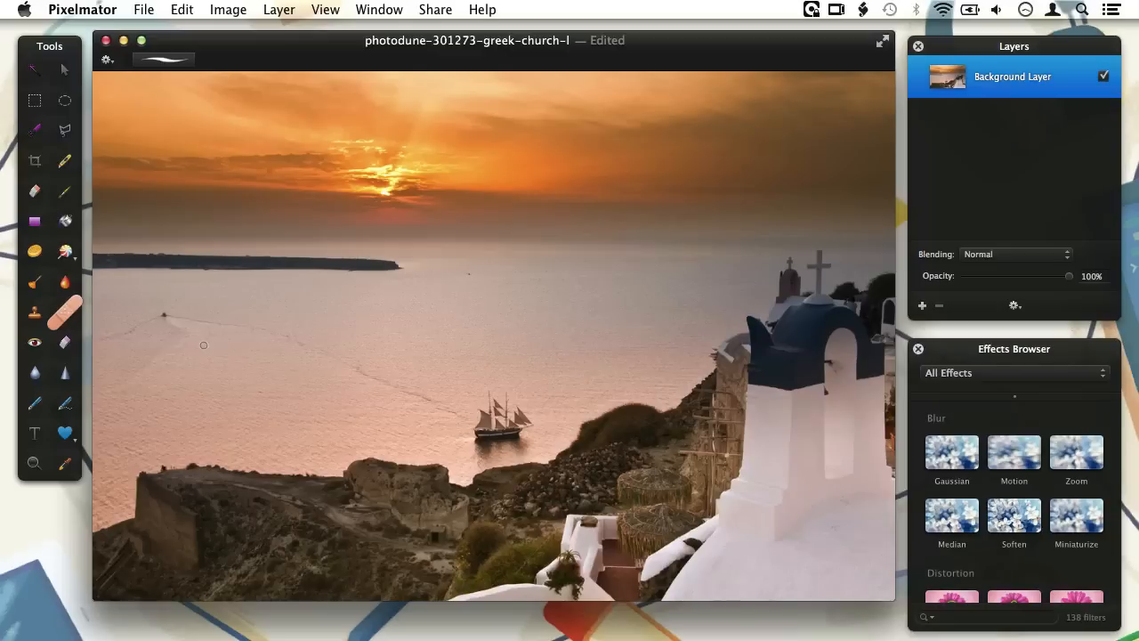
Show the Pixelmator application menu with its preferences commands
left_click(82, 10)
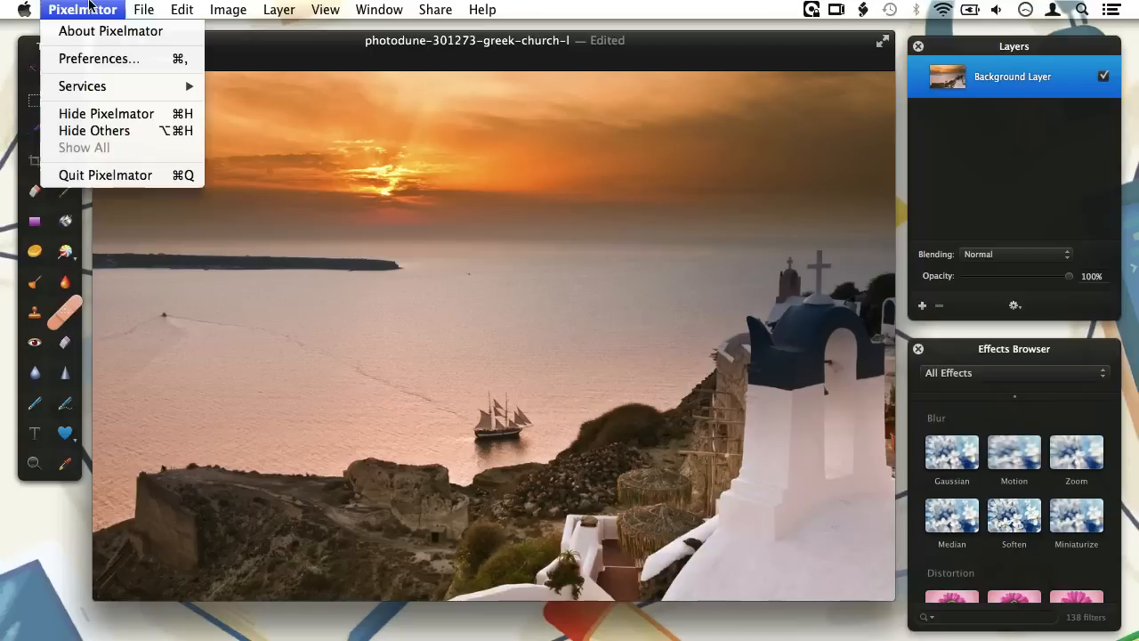
left_click(99, 57)
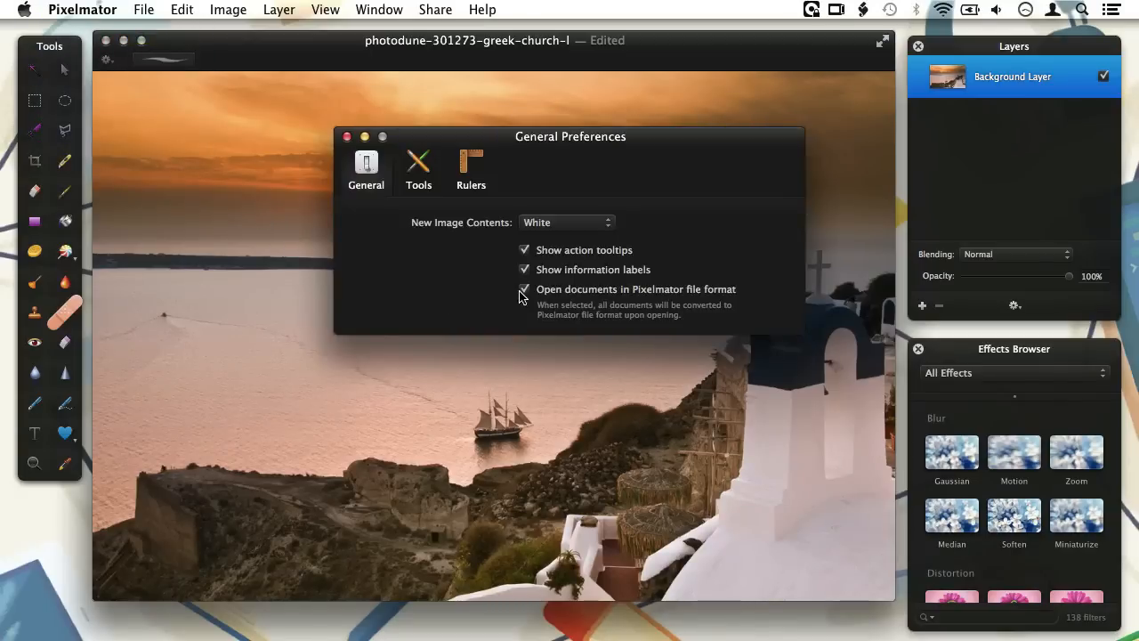
left_click(523, 289)
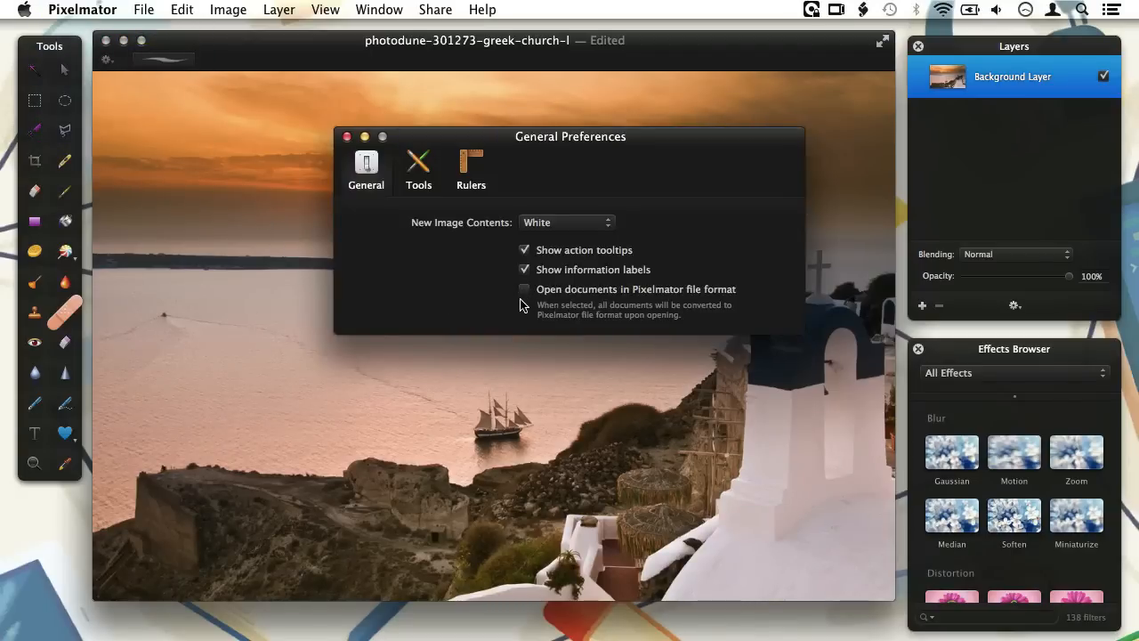
left_click(523, 288)
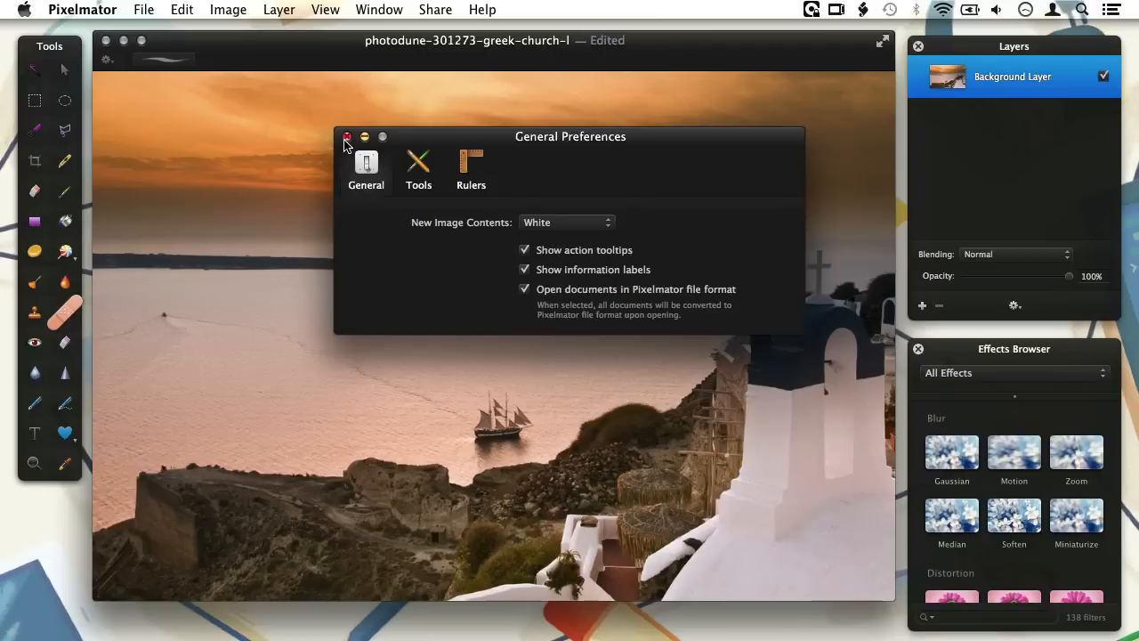
left_click(349, 137)
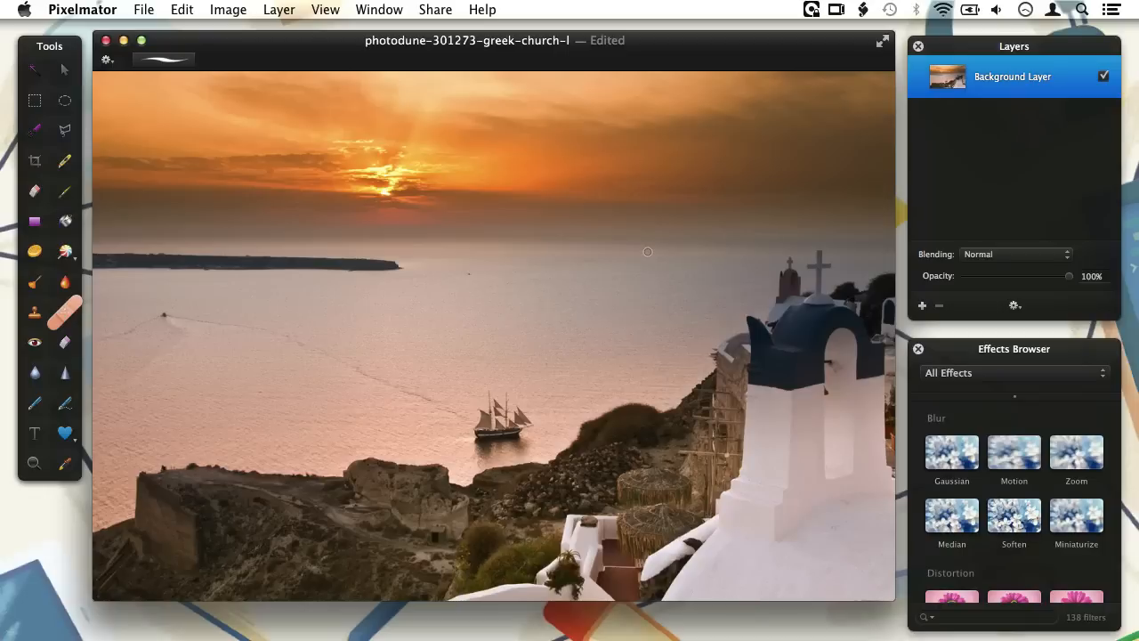
mouse_move(961, 294)
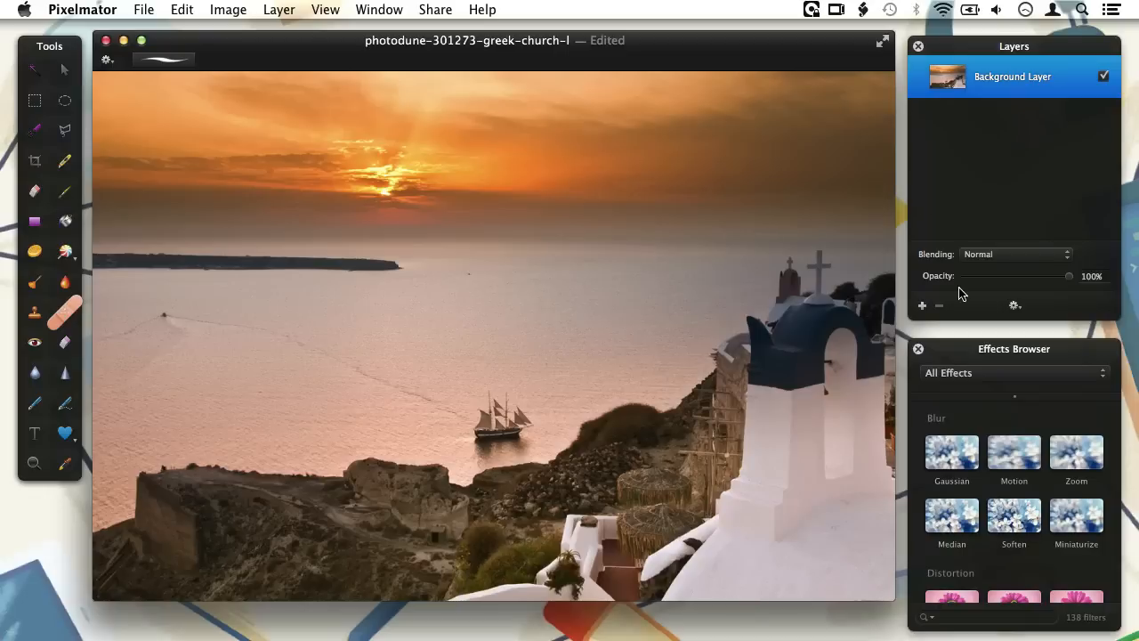
Create a new empty layer named 'Healing' above the background photo
left_click(922, 306)
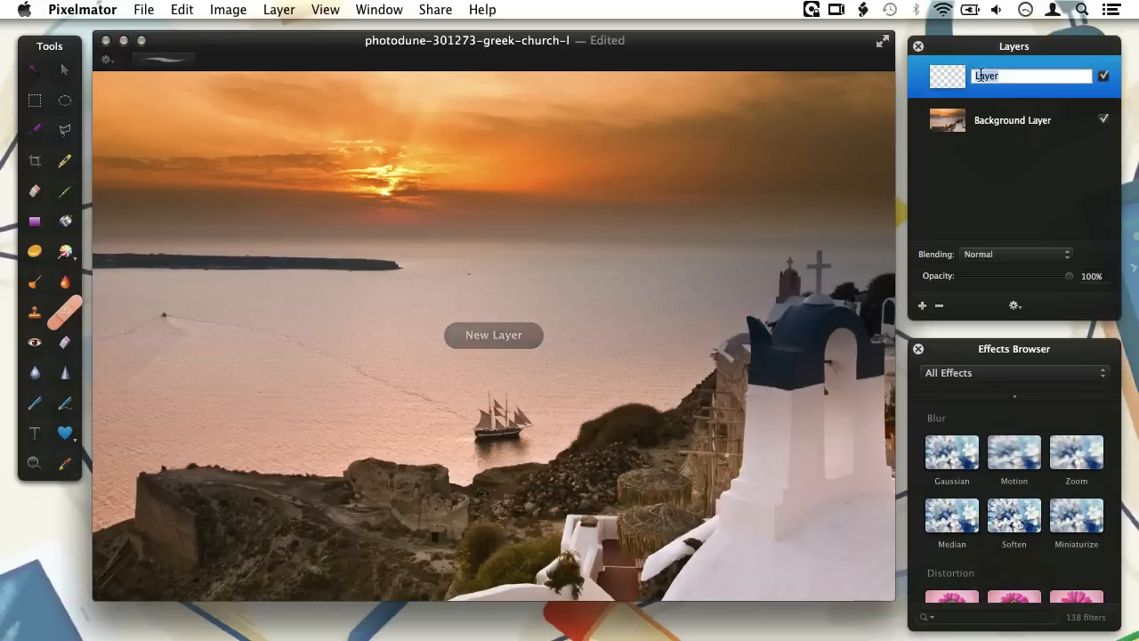
type("Healing")
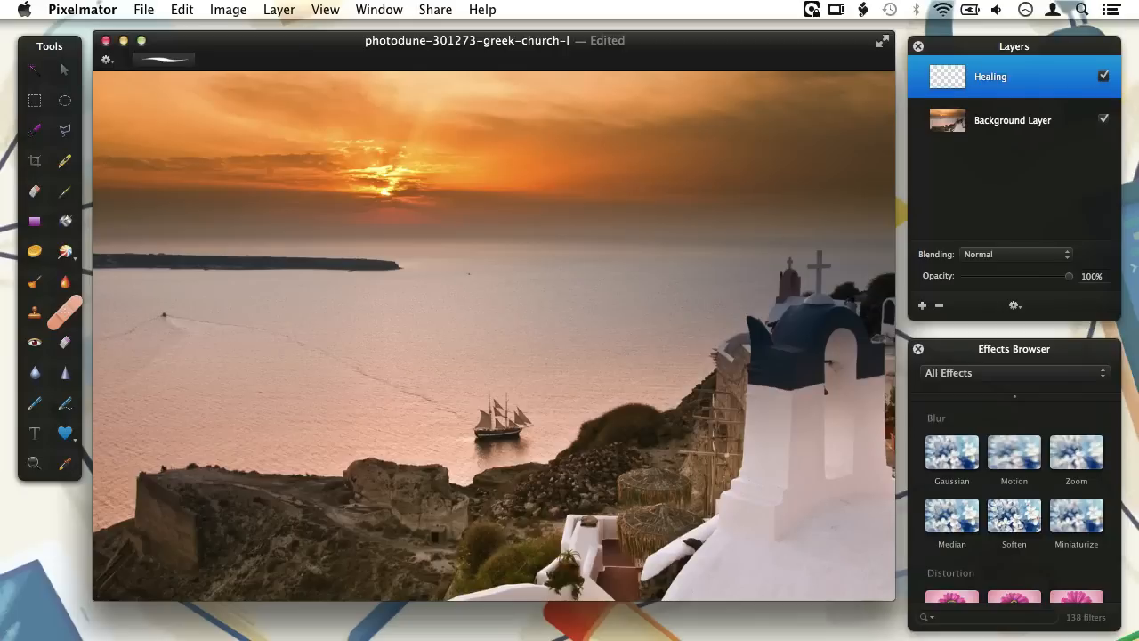
left_click(107, 60)
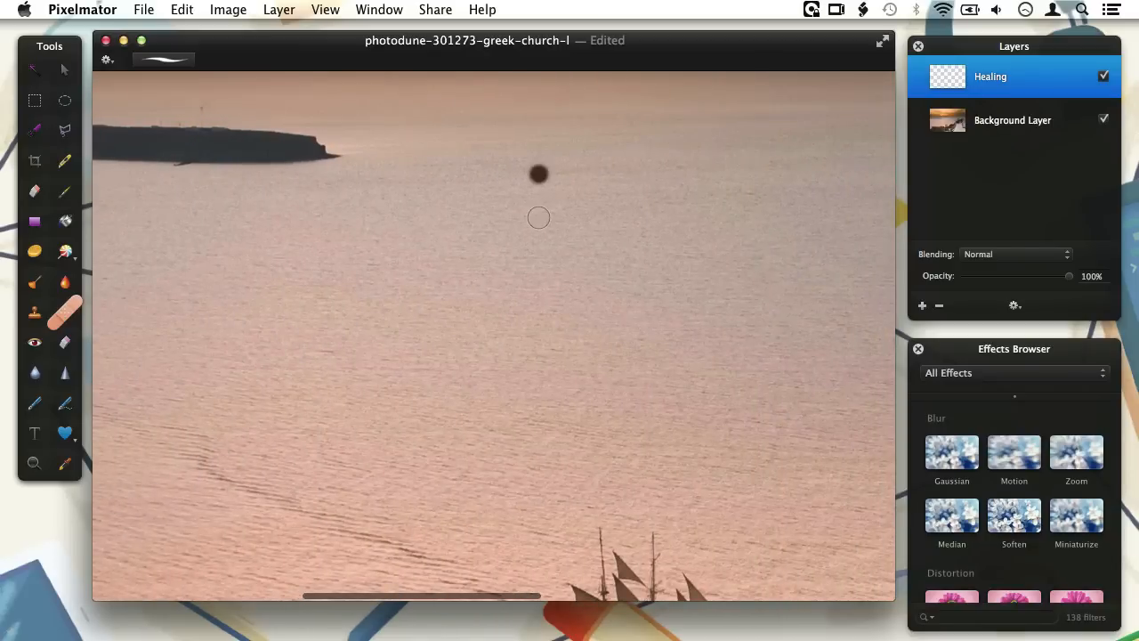
Heal away the small distant boat and paint out its wake on the water
left_click(537, 174)
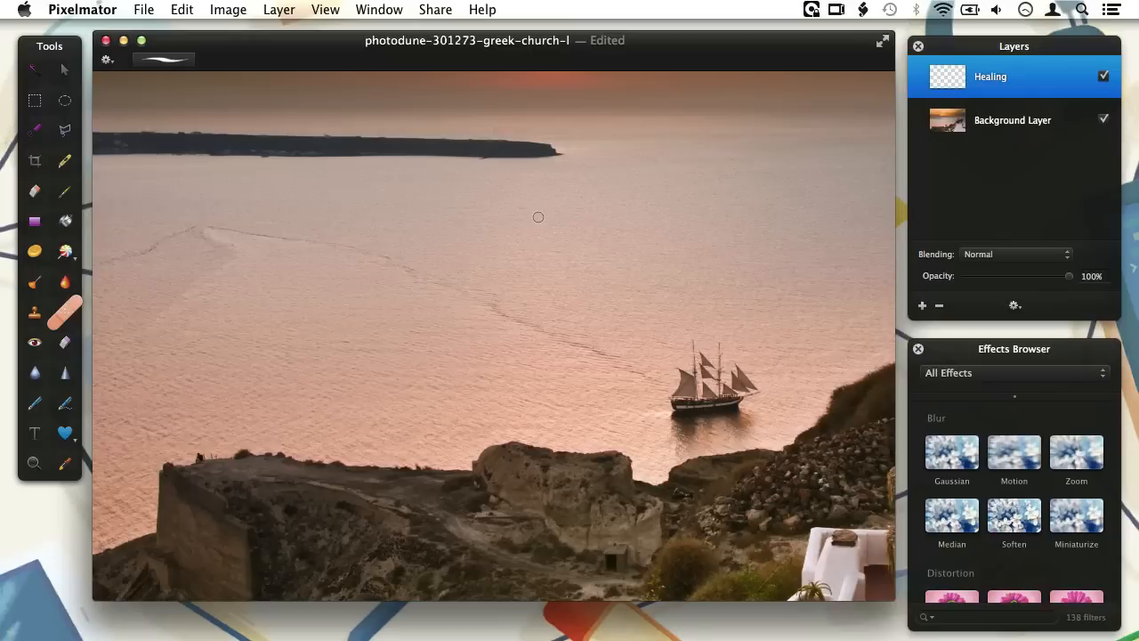
mouse_move(198, 224)
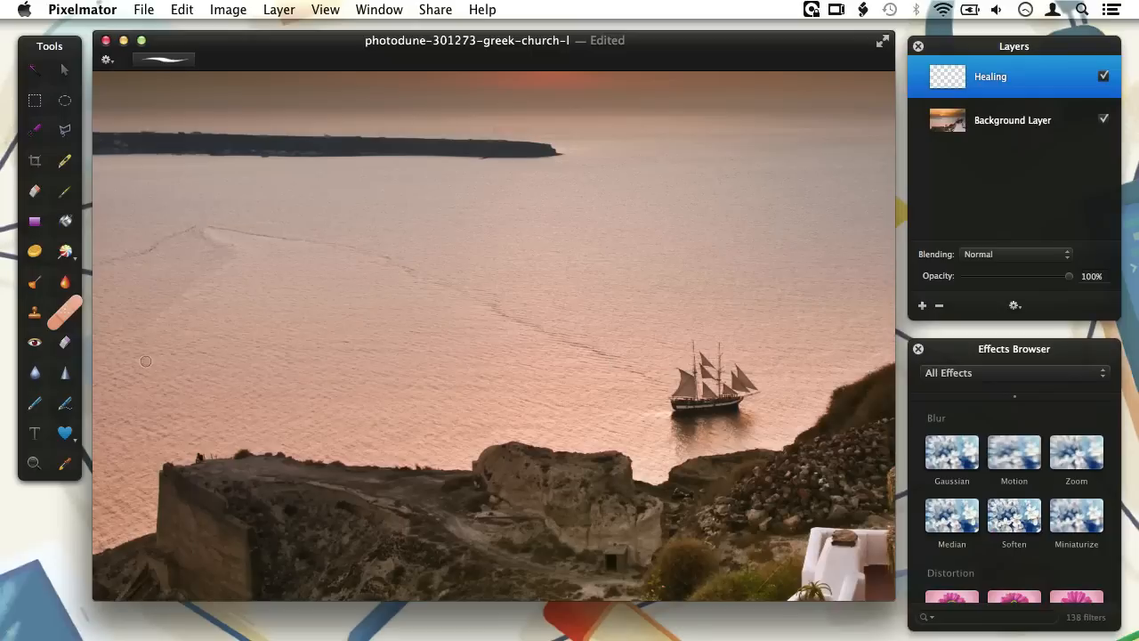
mouse_move(128, 338)
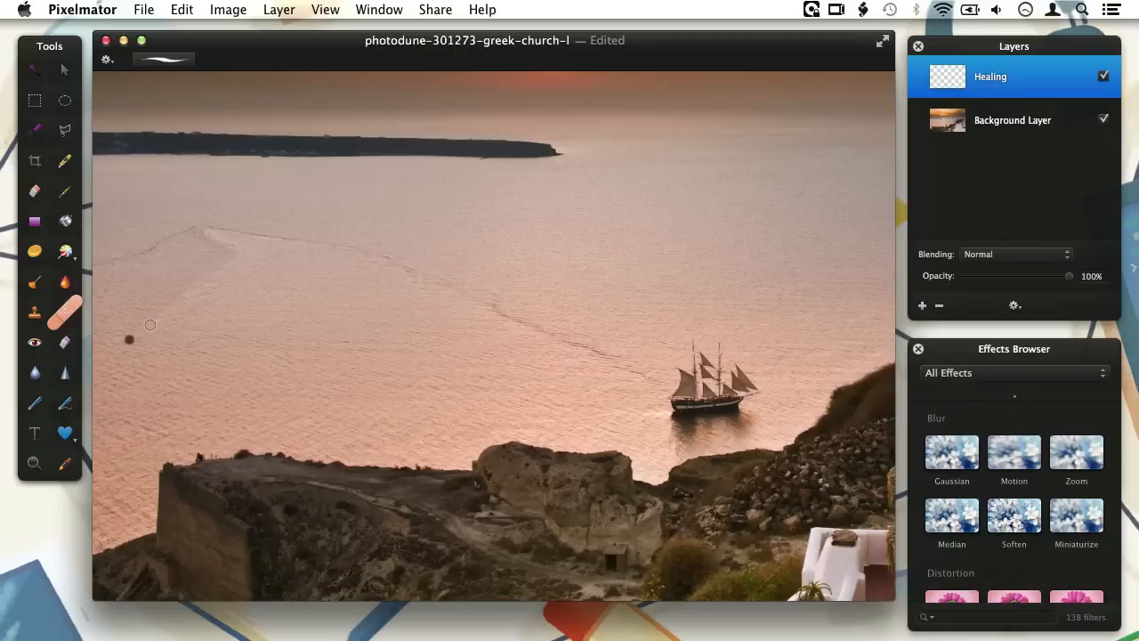
left_click_drag(128, 341, 214, 264)
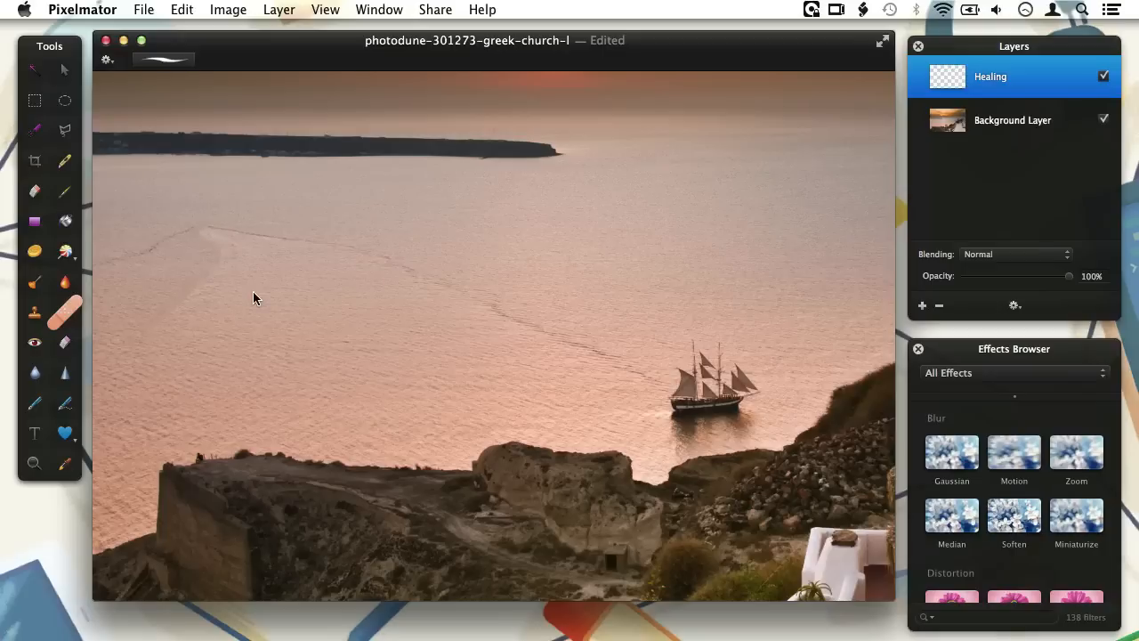
mouse_move(281, 313)
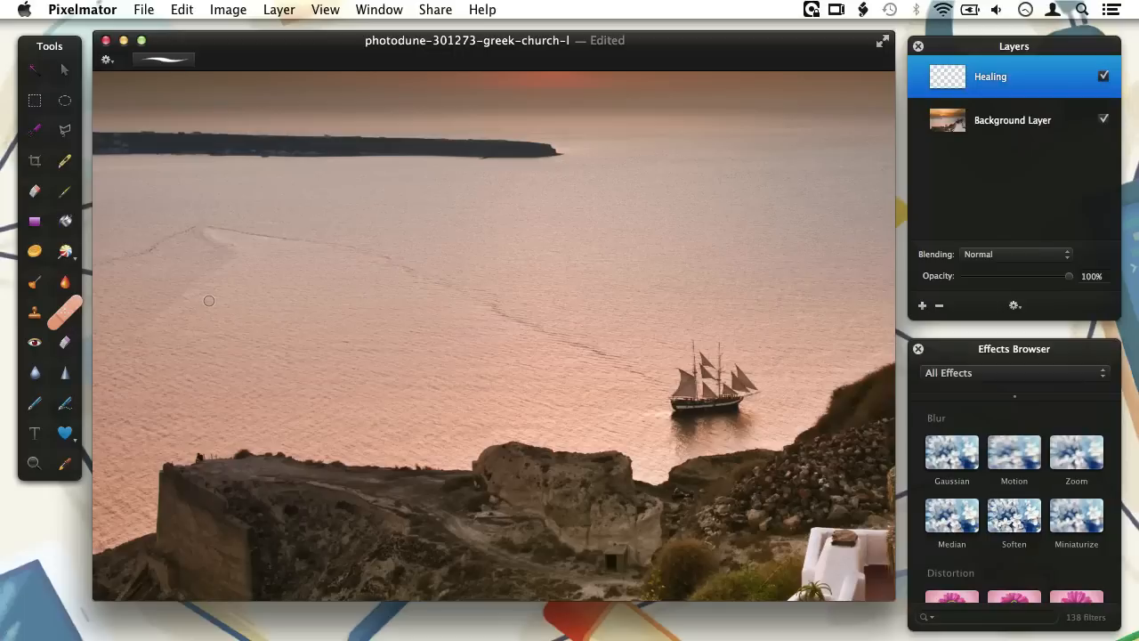
mouse_move(88, 317)
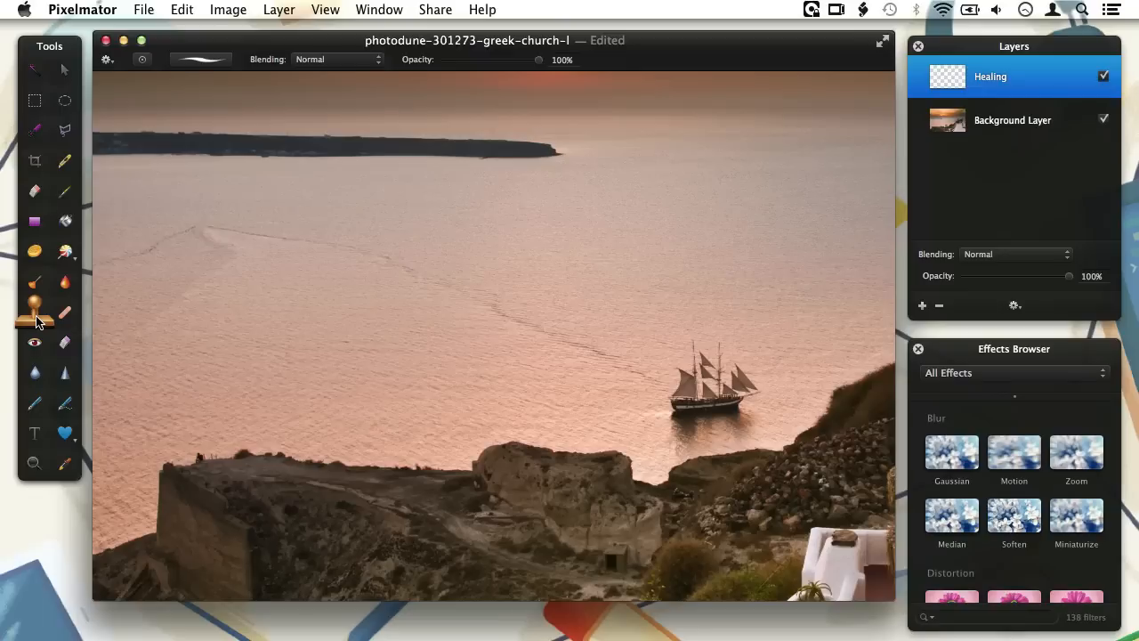
mouse_move(128, 58)
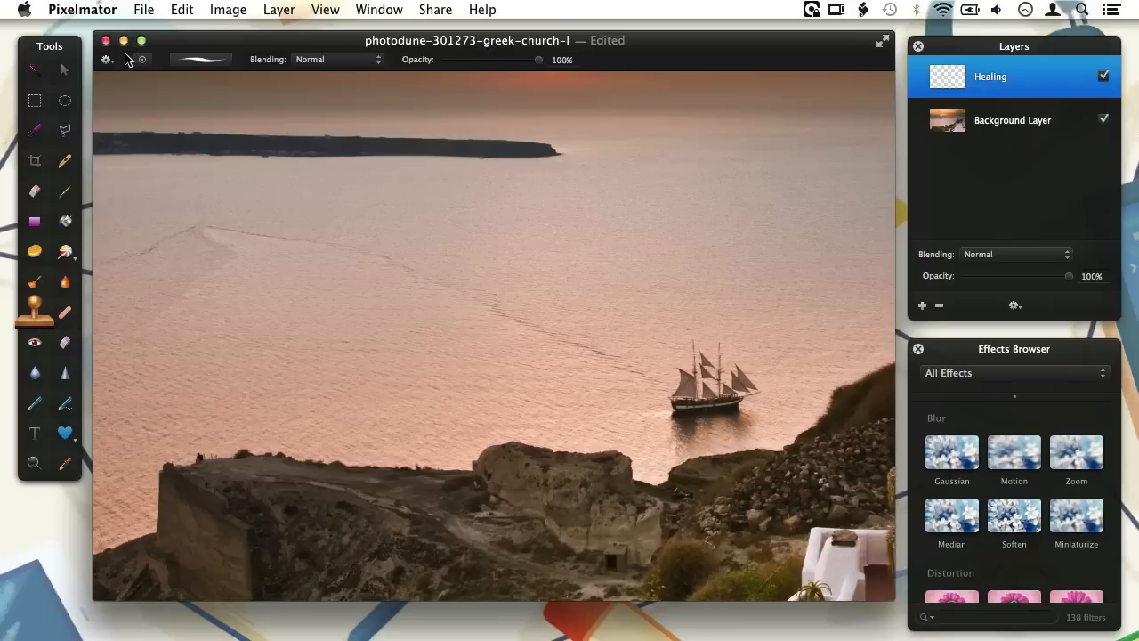
Set the Clone Stamp to Sample All Layers for cloning onto the Healing layer
left_click(107, 61)
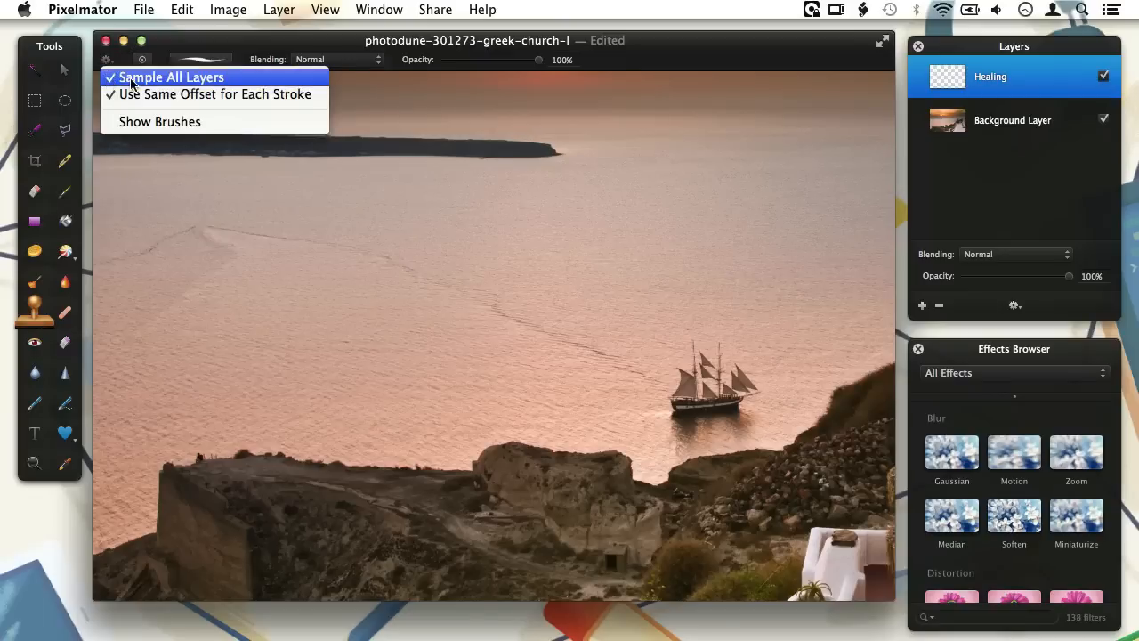
mouse_move(121, 107)
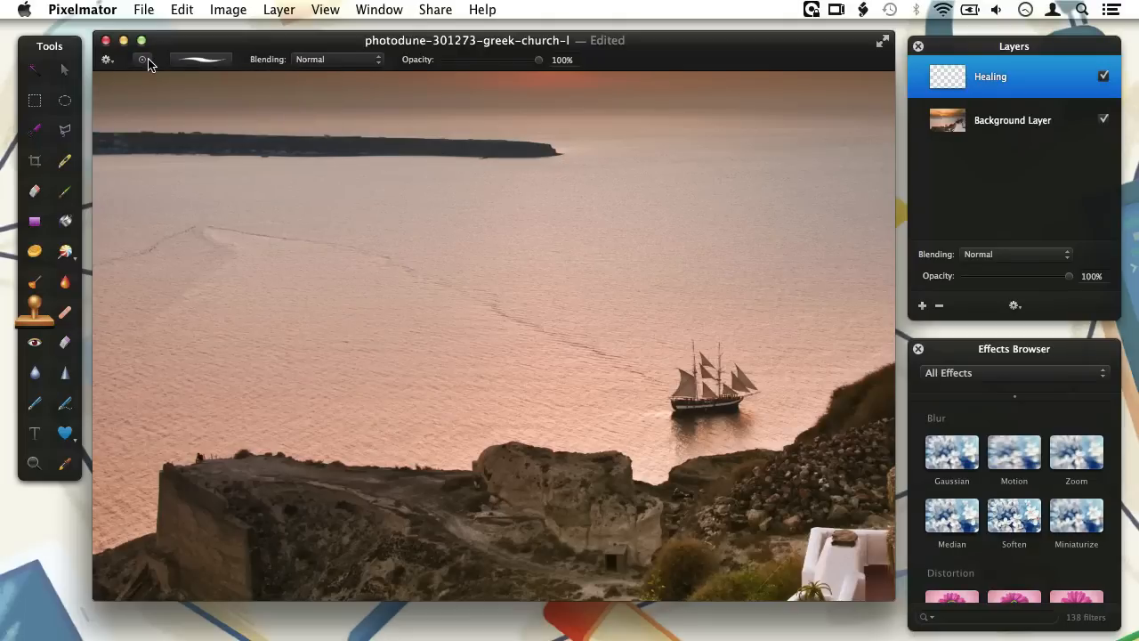
mouse_move(142, 61)
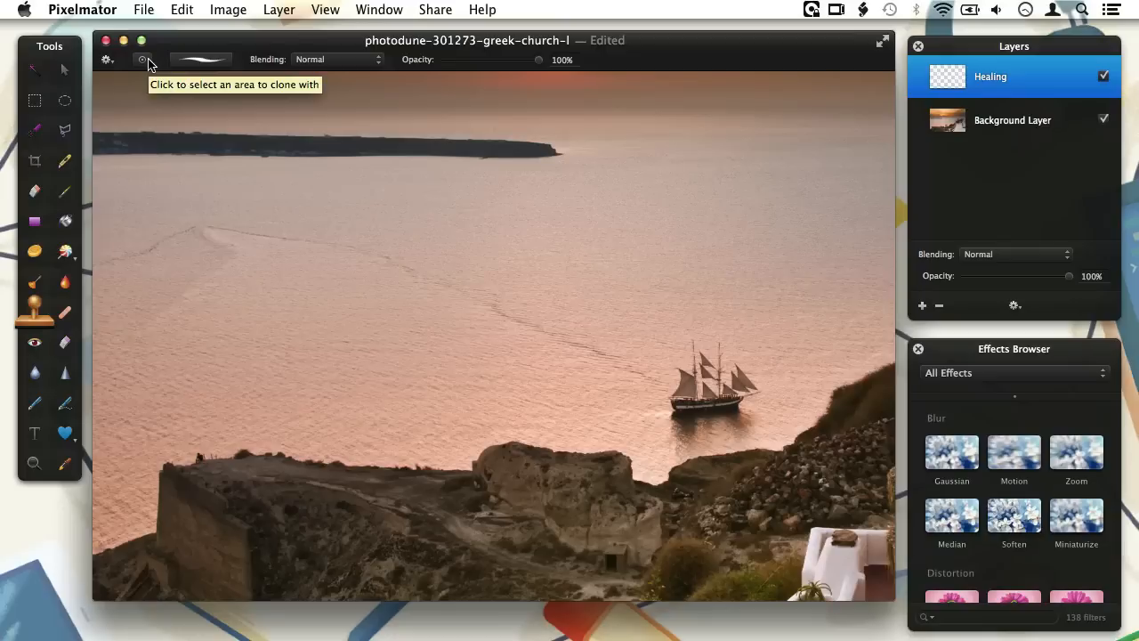
mouse_move(354, 63)
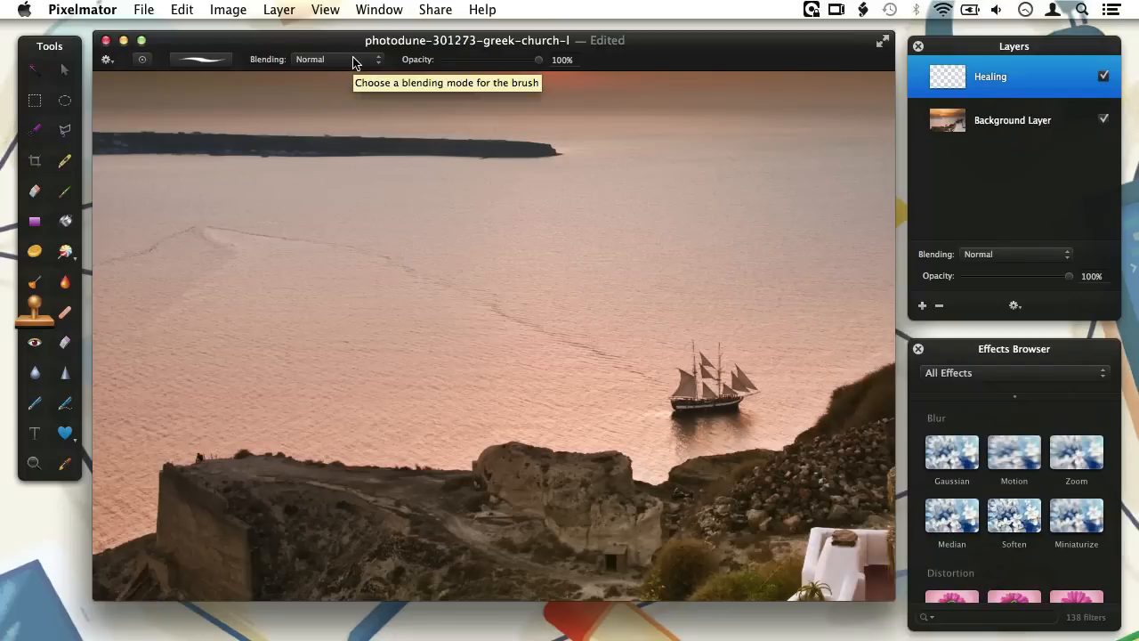
mouse_move(488, 65)
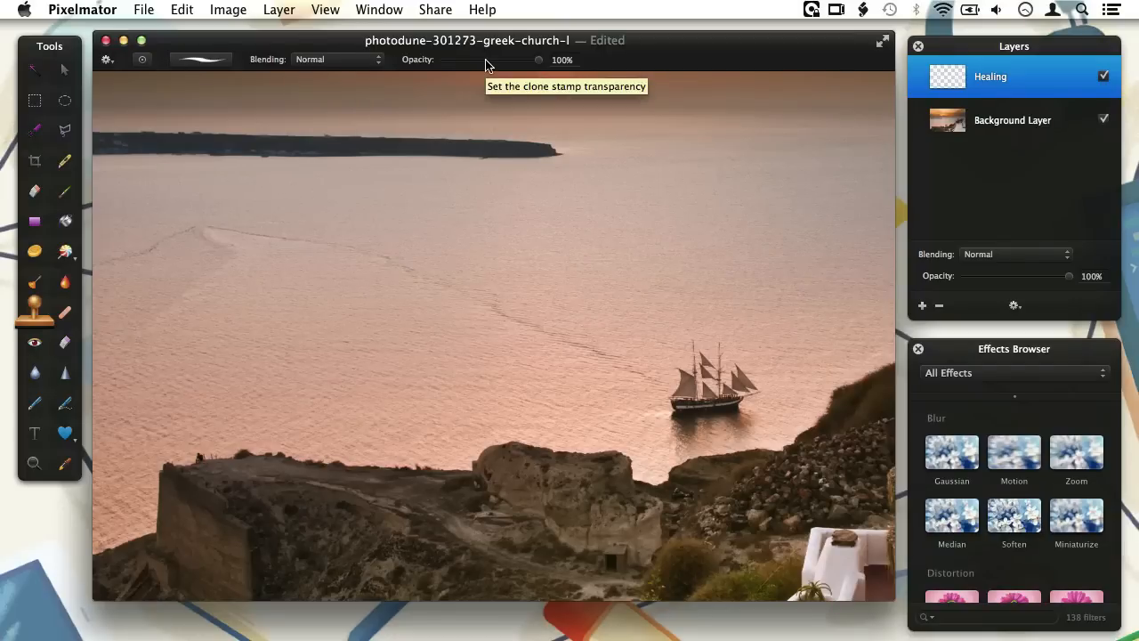
mouse_move(292, 92)
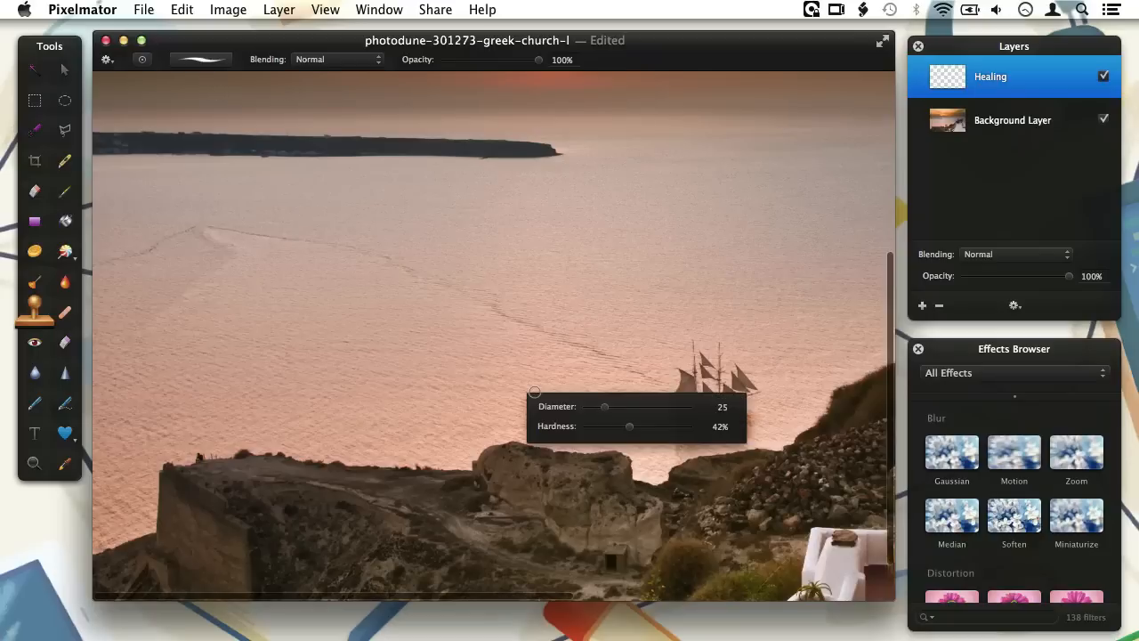
Clone clean water over the ship's wave trail from right to its left end
left_click_drag(605, 406, 610, 406)
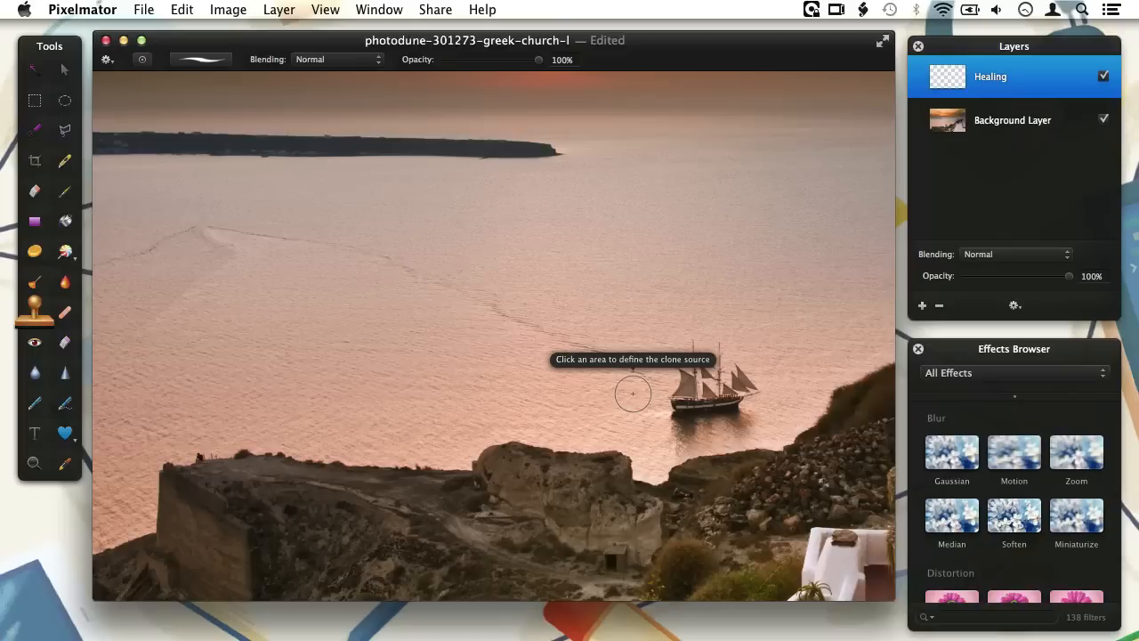
mouse_move(660, 387)
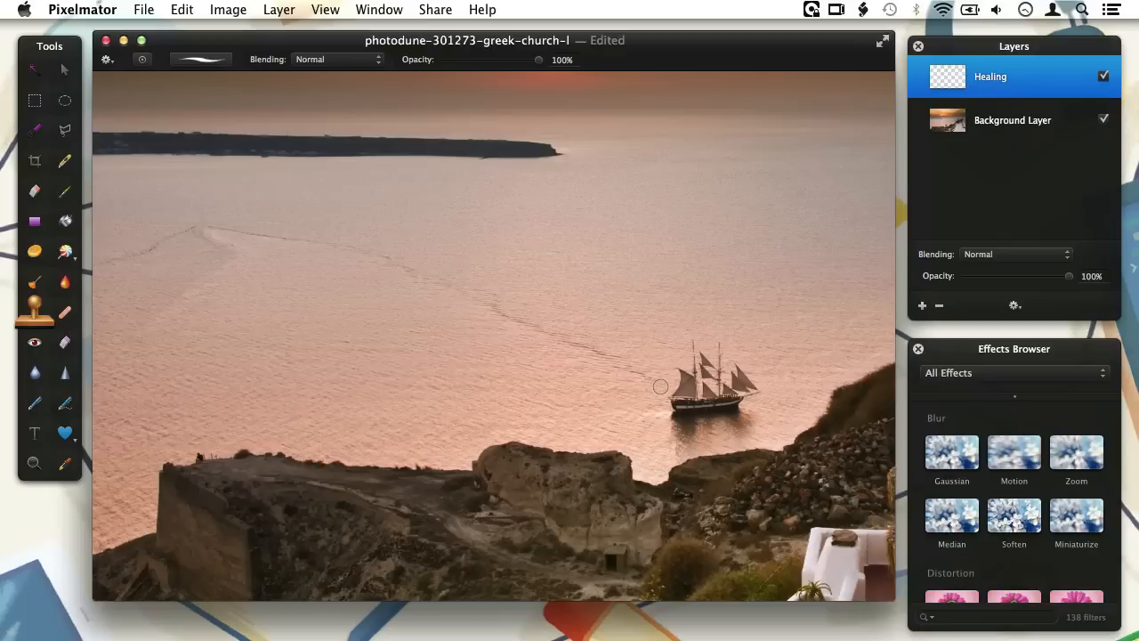
mouse_move(660, 389)
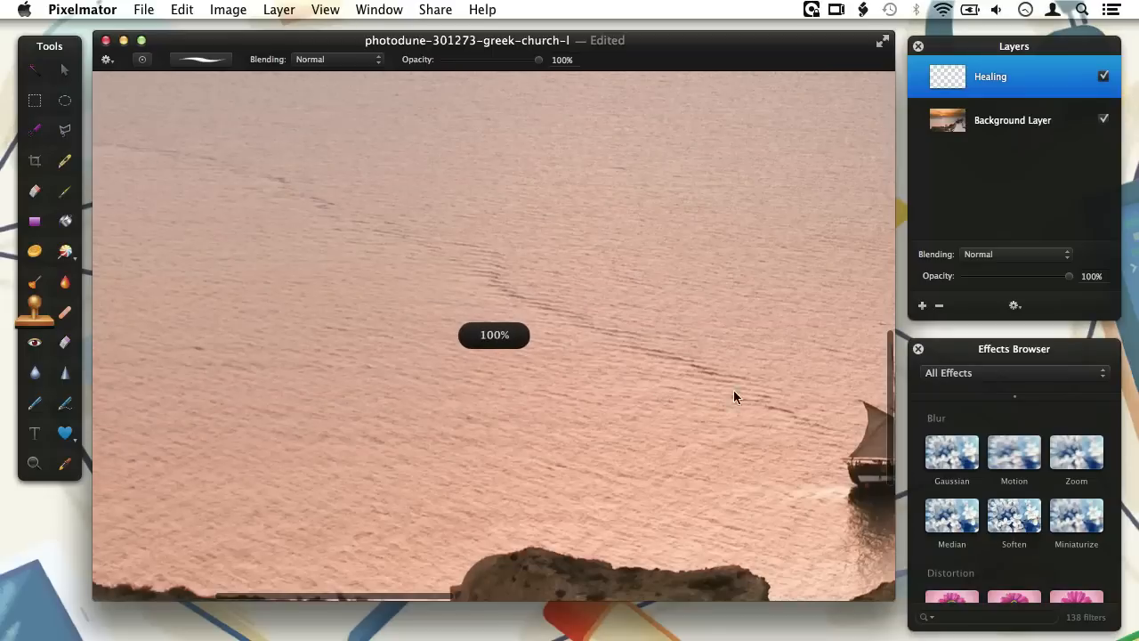
mouse_move(834, 438)
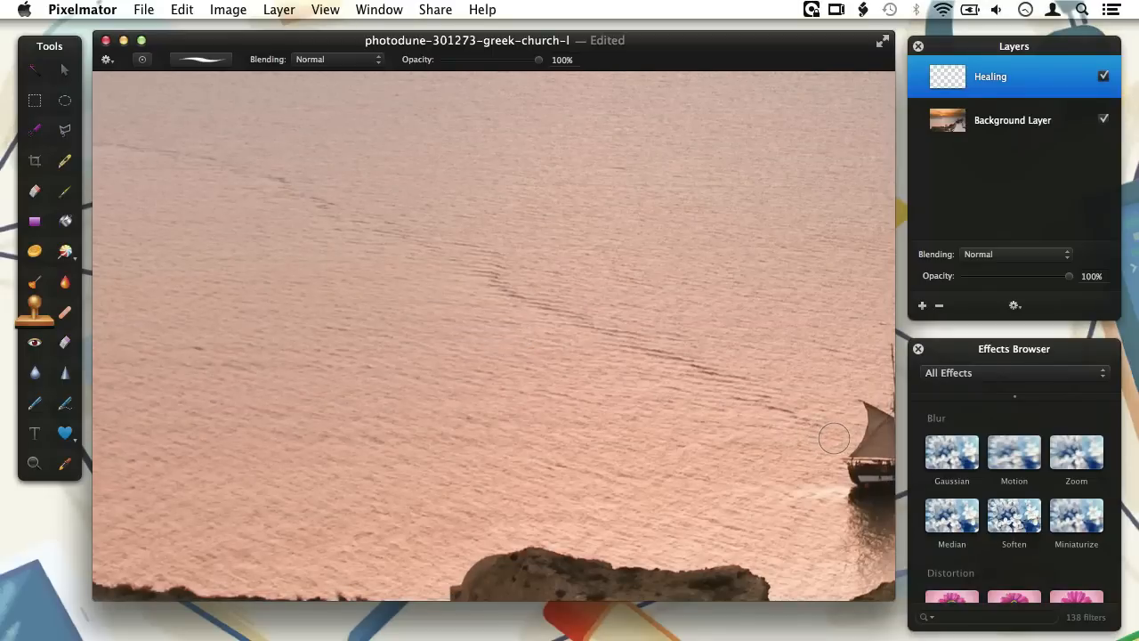
mouse_move(839, 441)
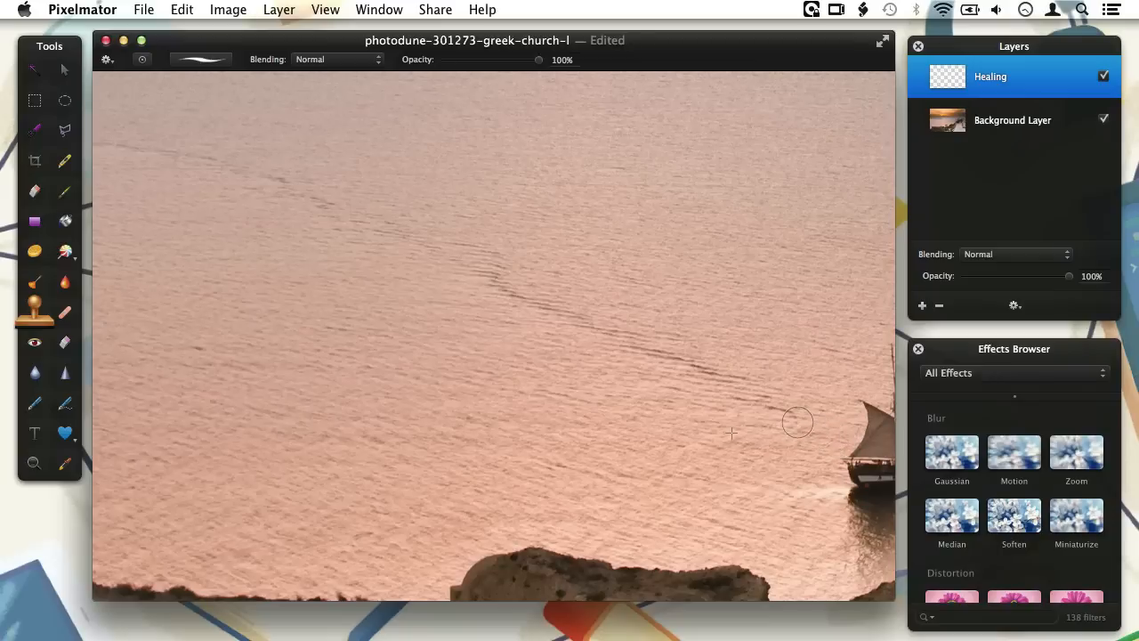
left_click_drag(797, 422, 712, 381)
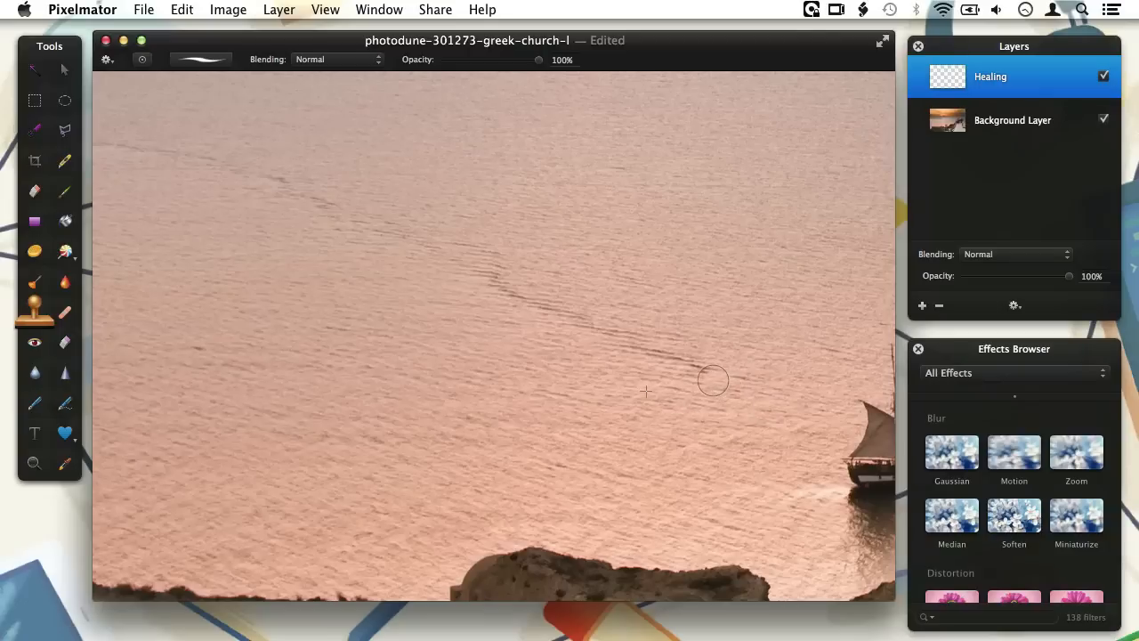
left_click_drag(712, 381, 562, 315)
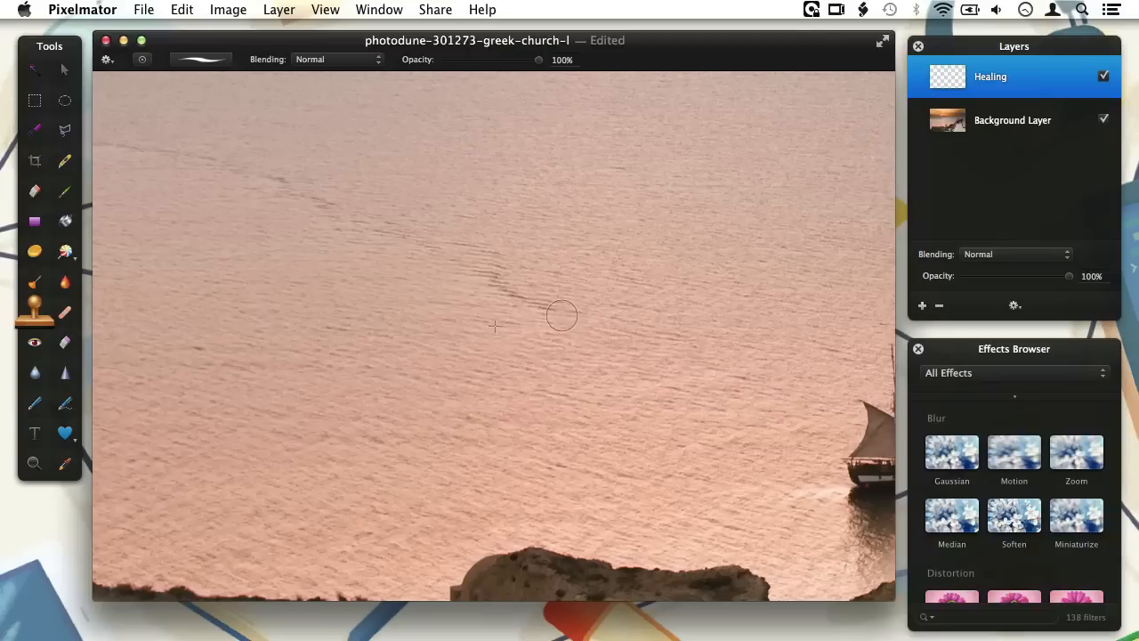
left_click_drag(562, 315, 477, 257)
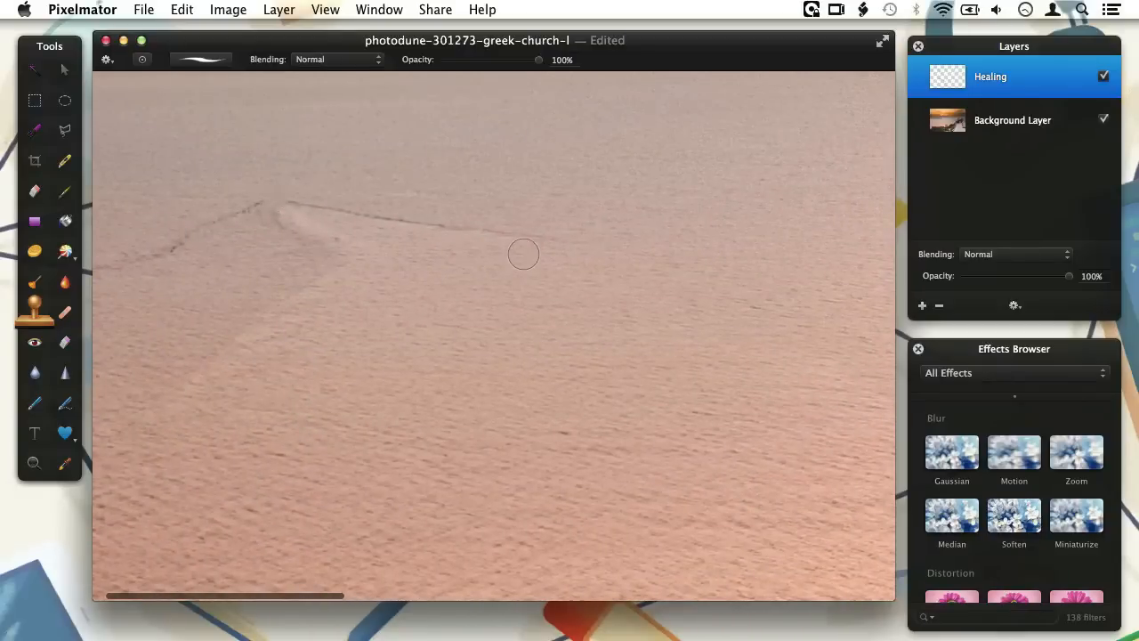
mouse_move(551, 246)
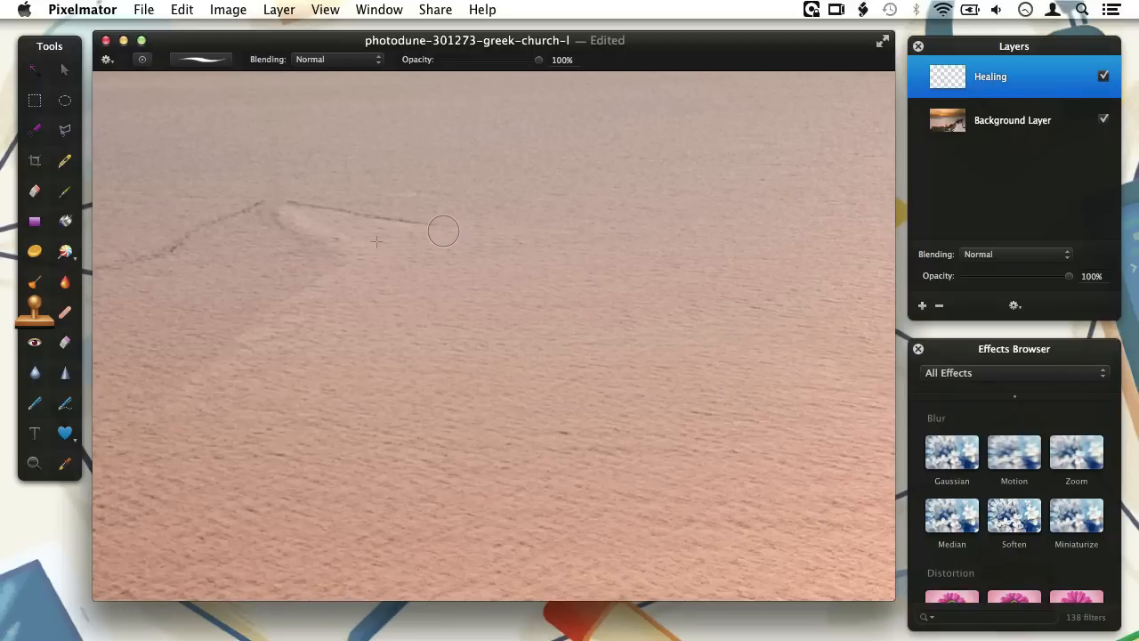
mouse_move(420, 228)
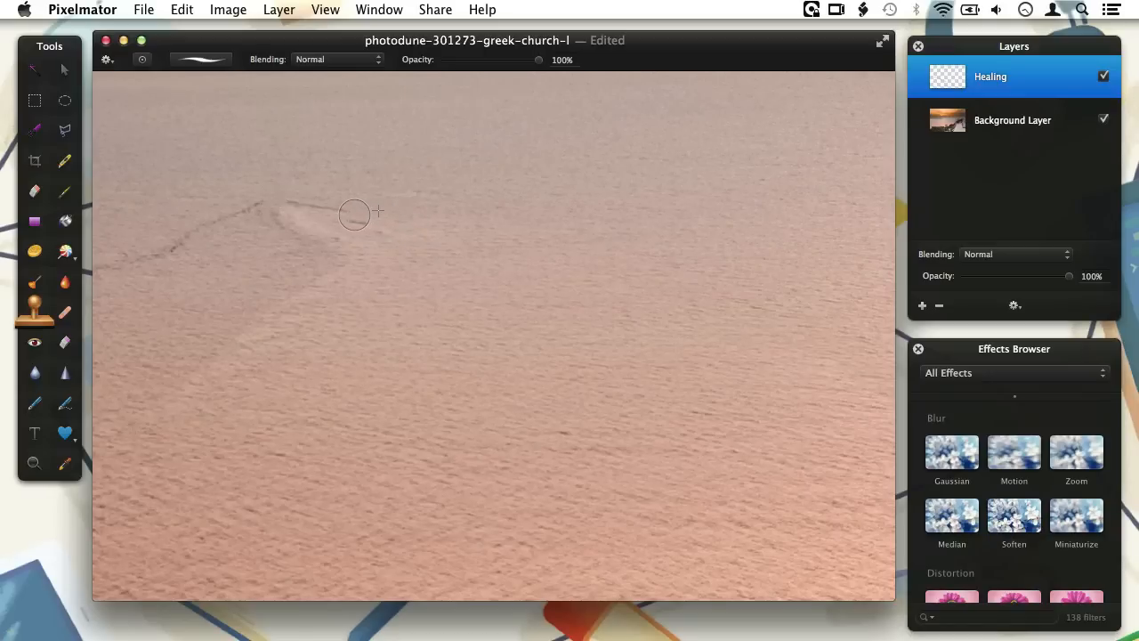
mouse_move(360, 220)
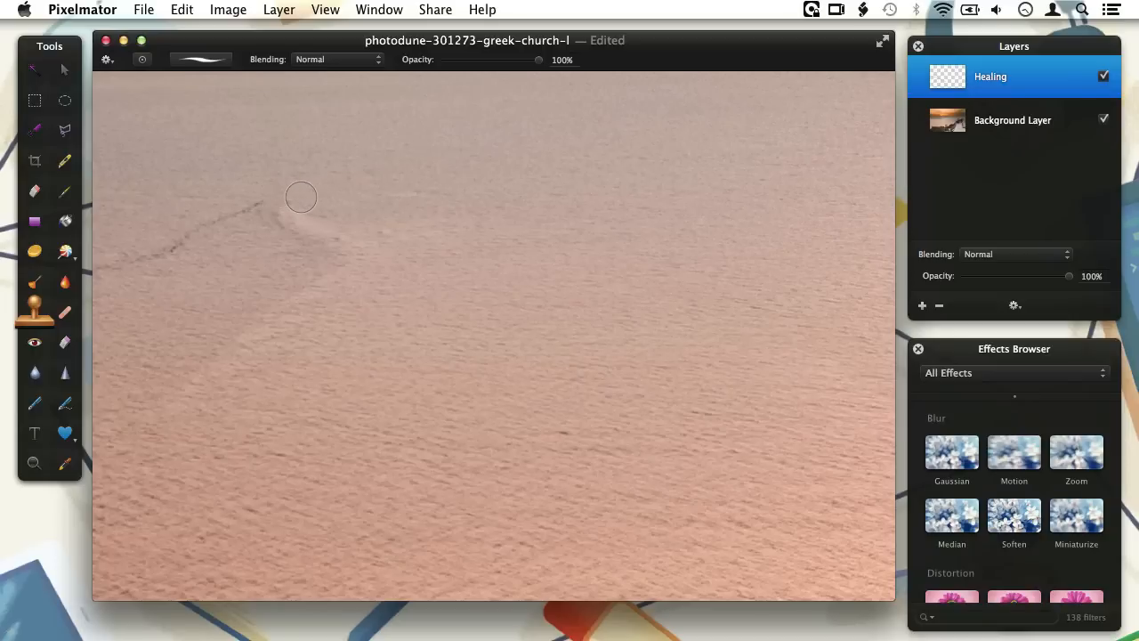
mouse_move(331, 203)
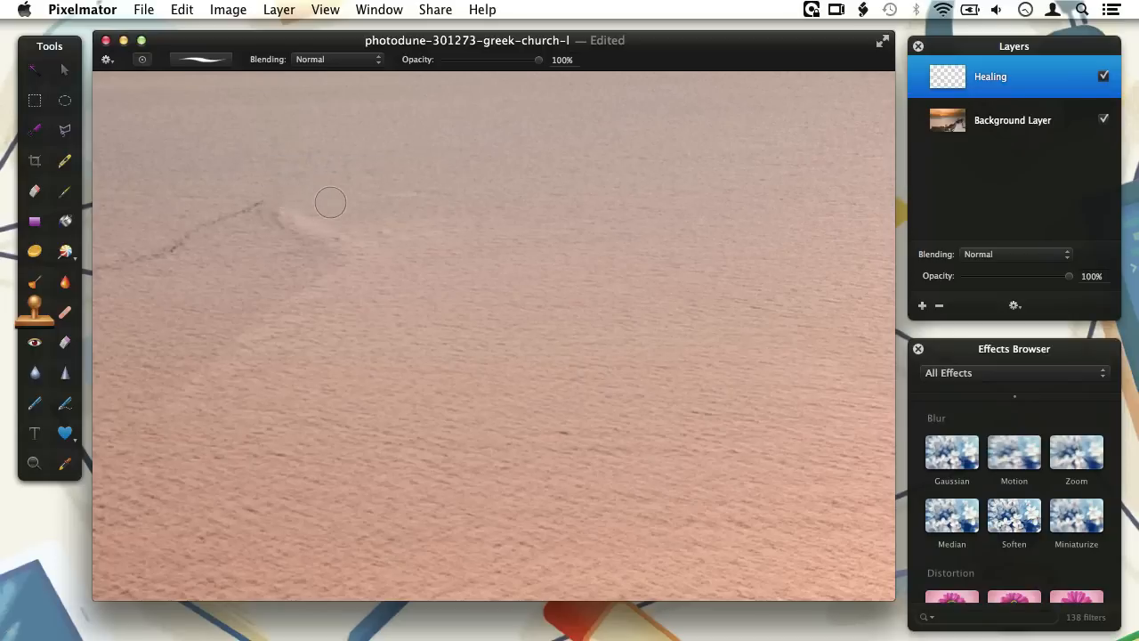
mouse_move(247, 187)
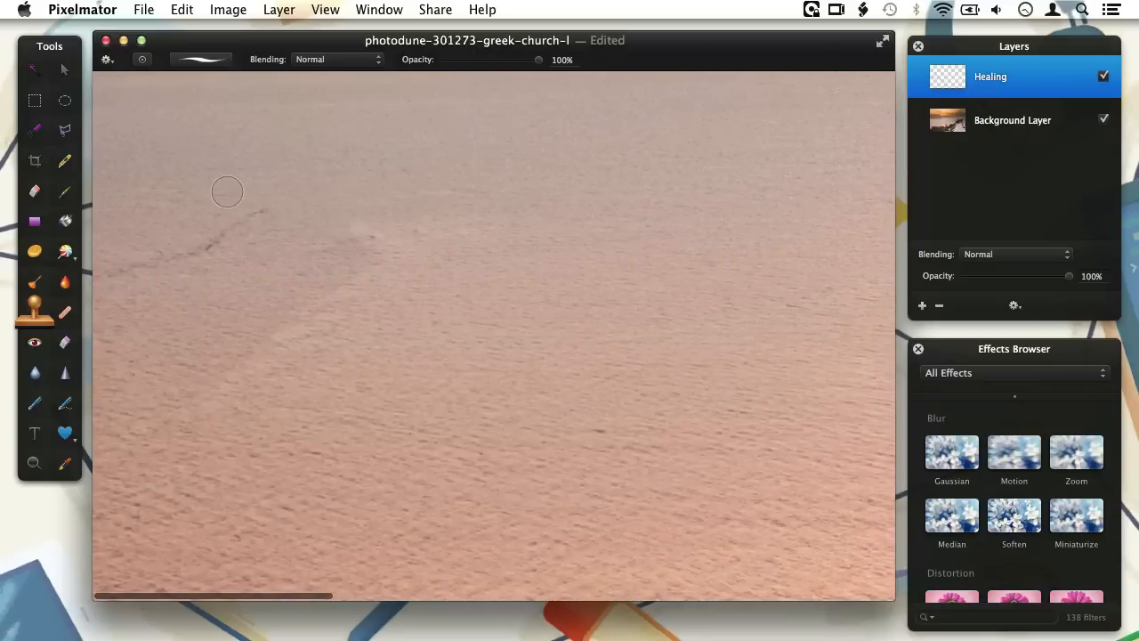
left_click_drag(228, 193, 150, 267)
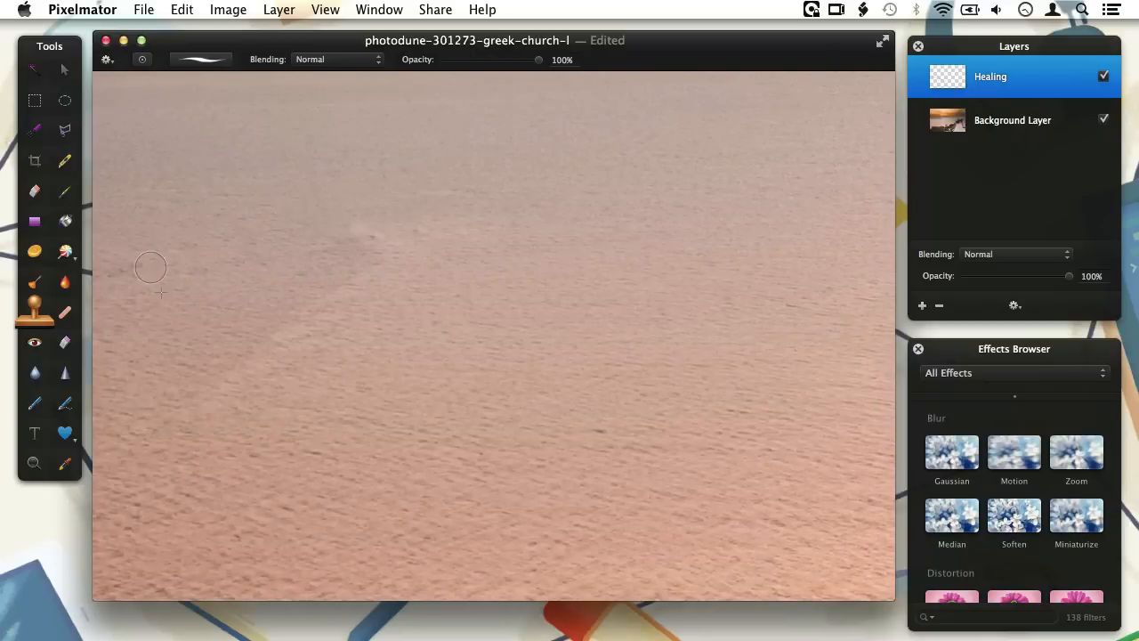
mouse_move(281, 237)
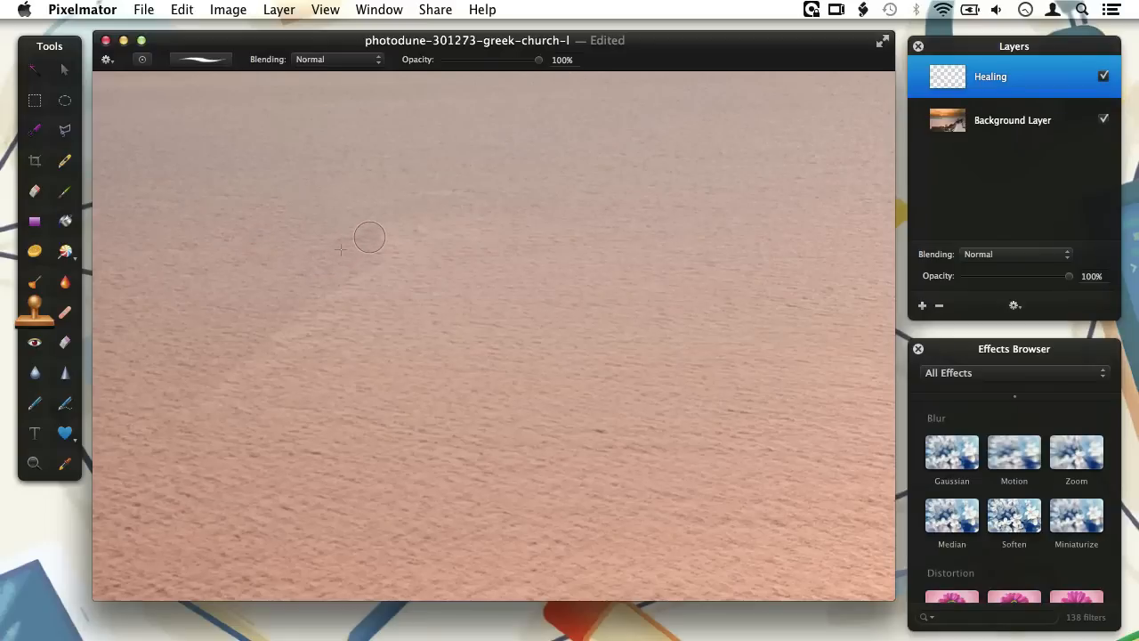
mouse_move(324, 281)
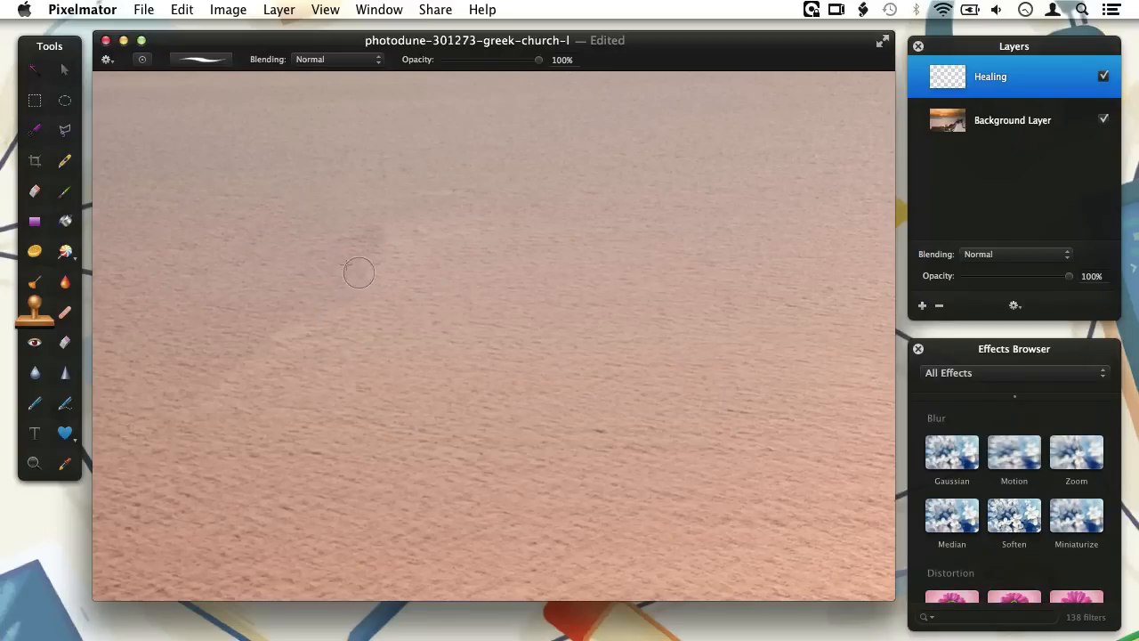
mouse_move(235, 334)
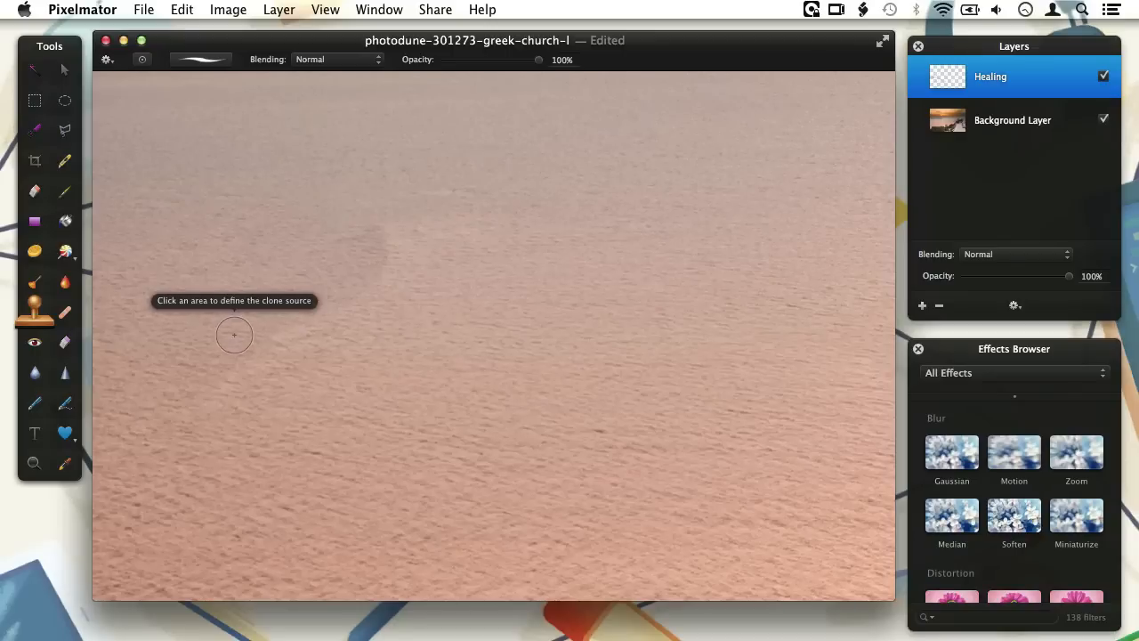
mouse_move(242, 377)
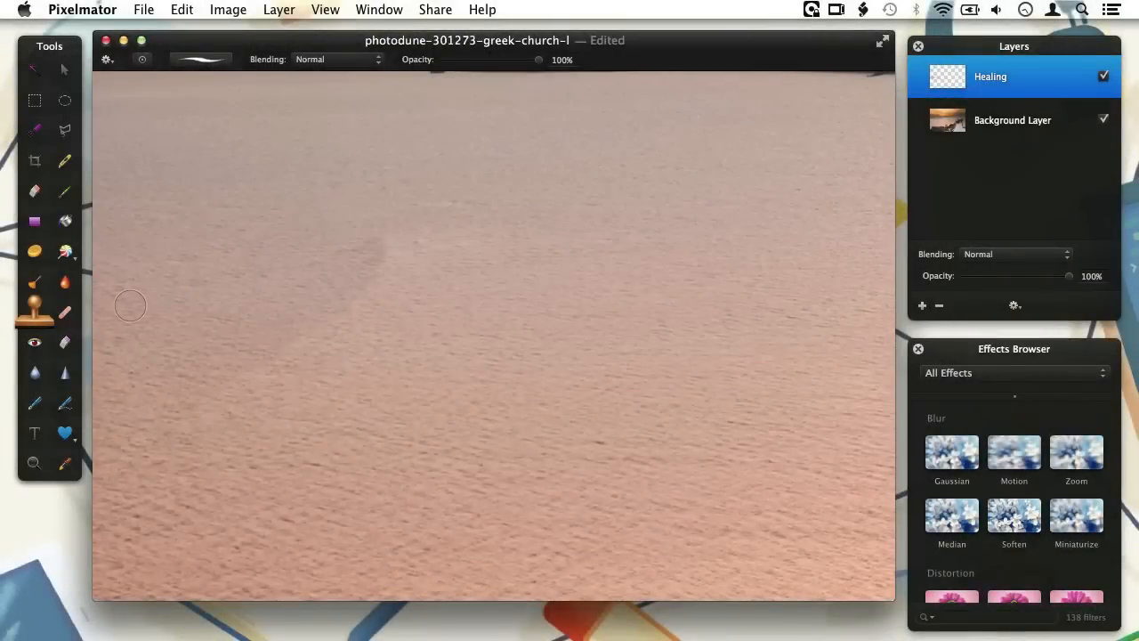
Clone over the last wake traces on the left, then switch to the Healing tool
left_click_drag(132, 306, 438, 256)
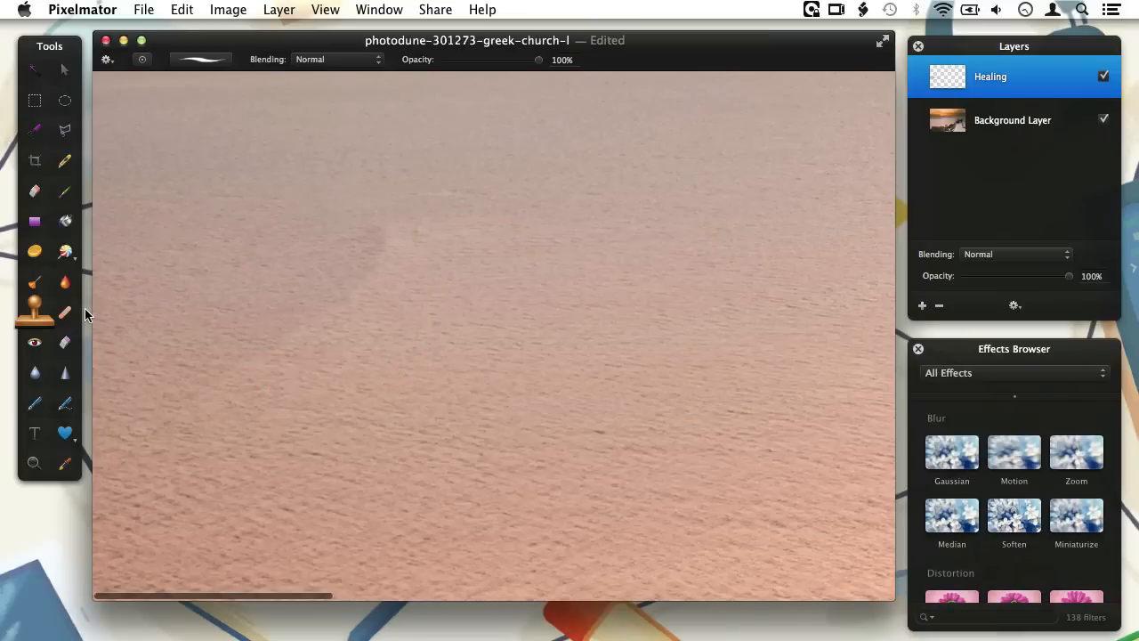
left_click(64, 313)
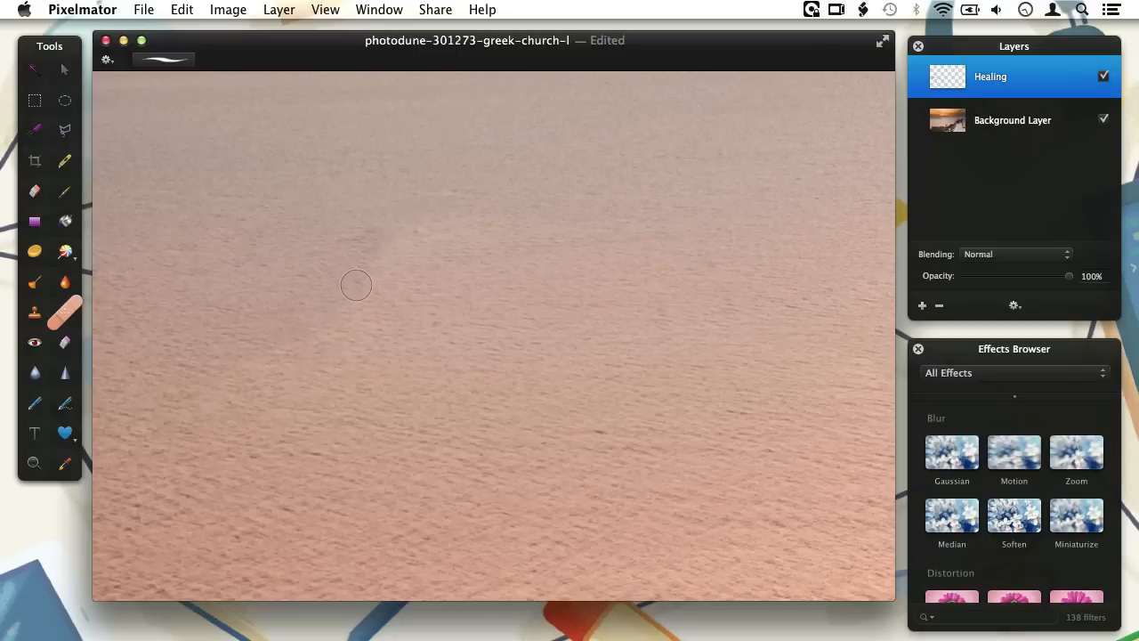
mouse_move(370, 283)
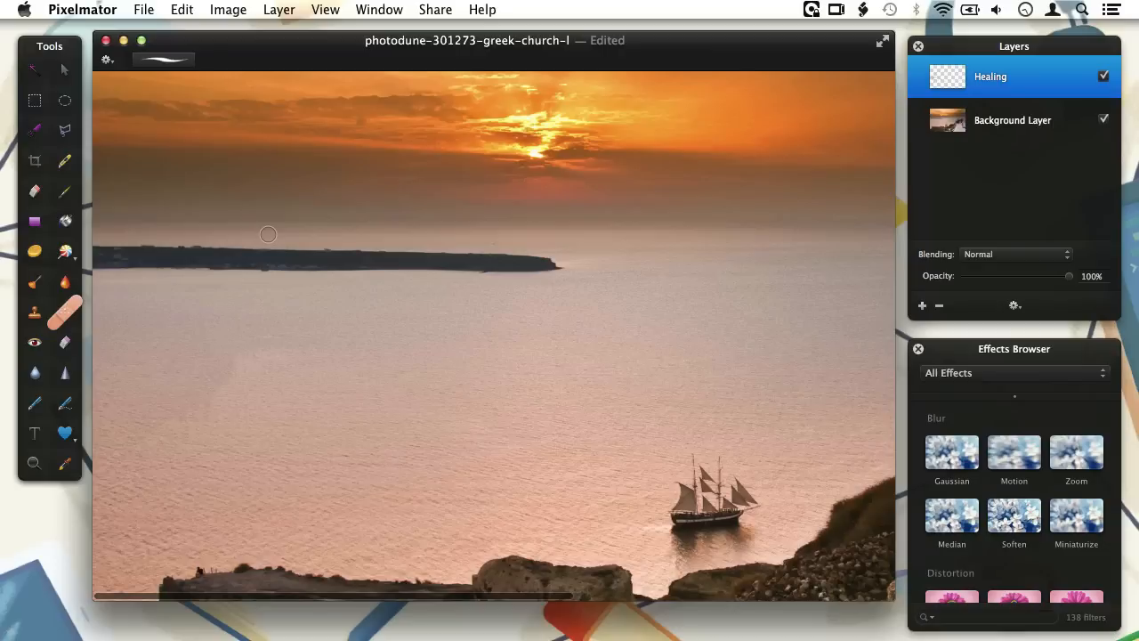
Paint a Quick Selection across the distant landmass on the horizon
left_click(34, 125)
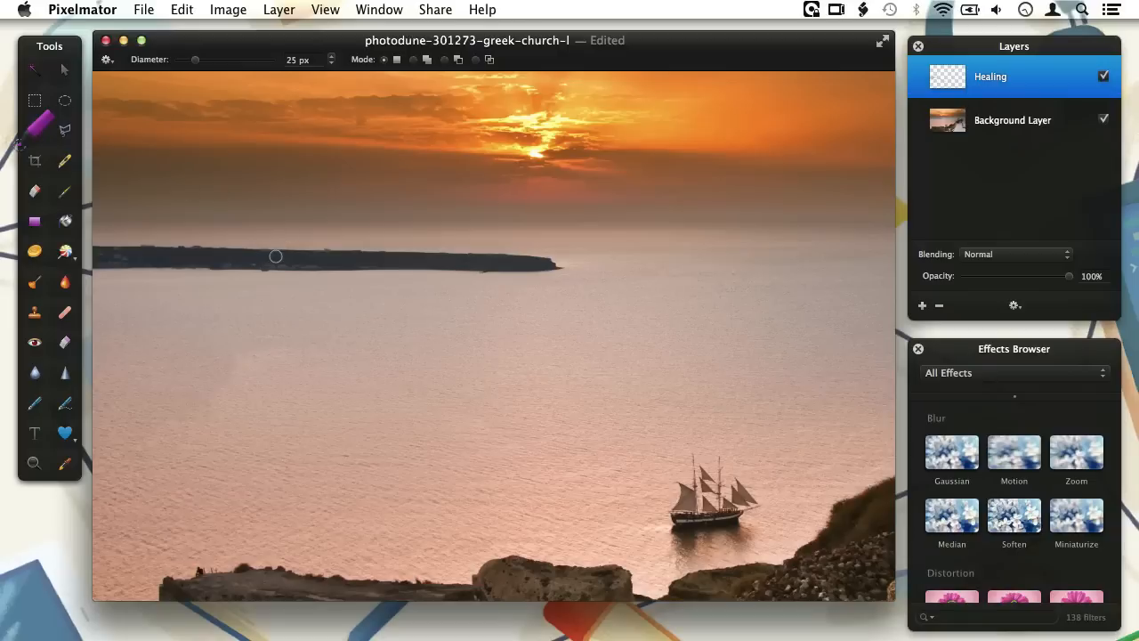
left_click(1011, 121)
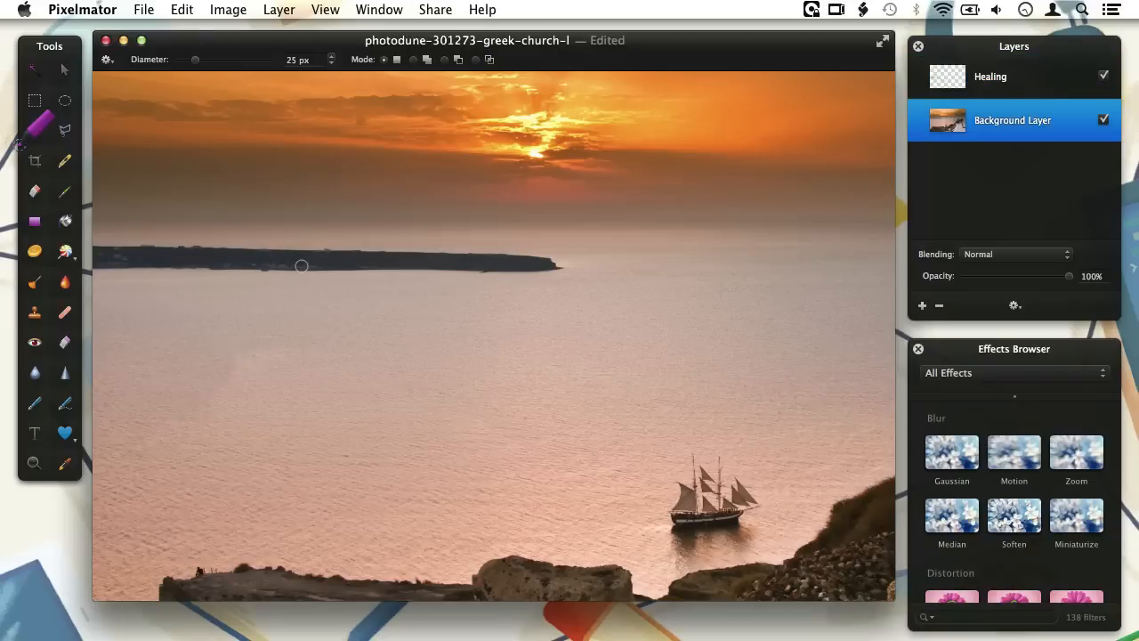
left_click_drag(89, 264, 560, 263)
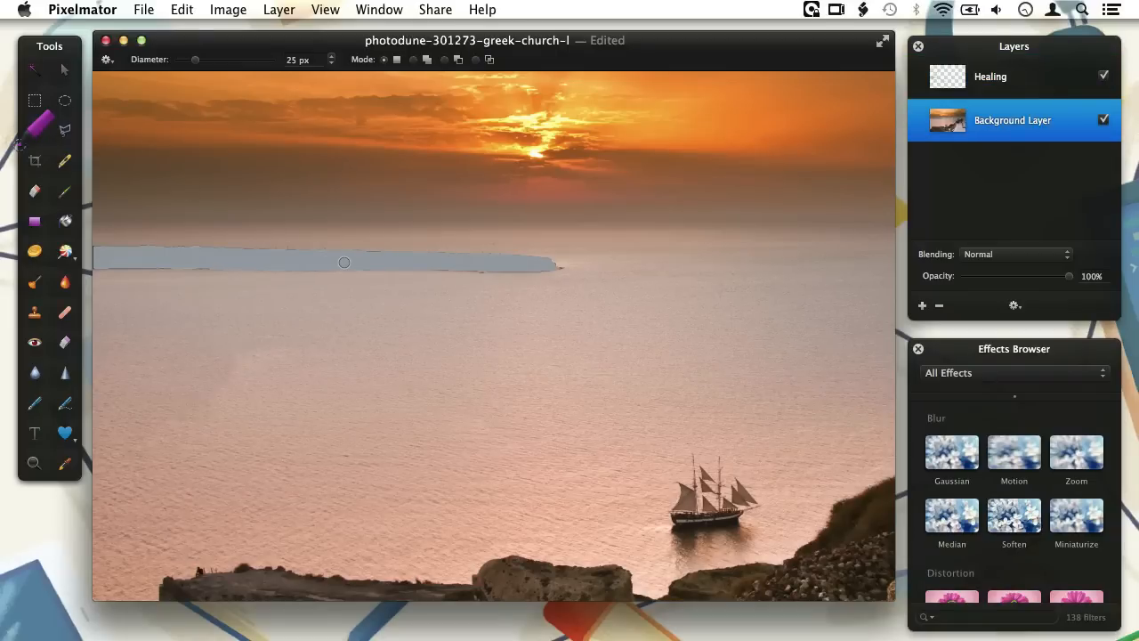
left_click(181, 10)
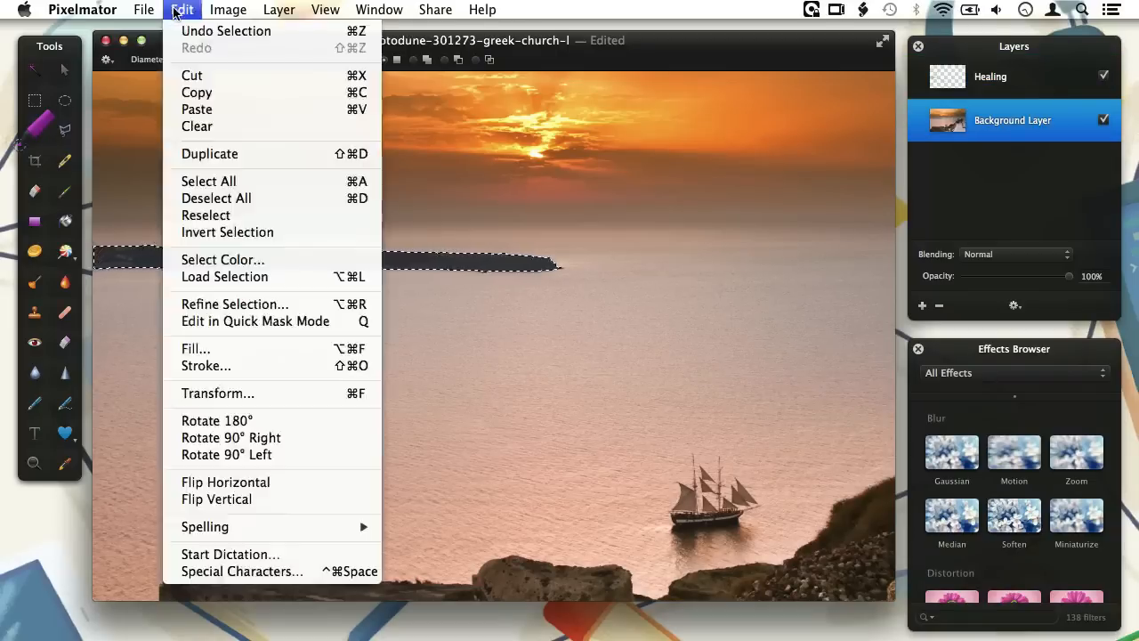
Refine the landmass selection with about 35% feather and 25 px size
left_click(235, 302)
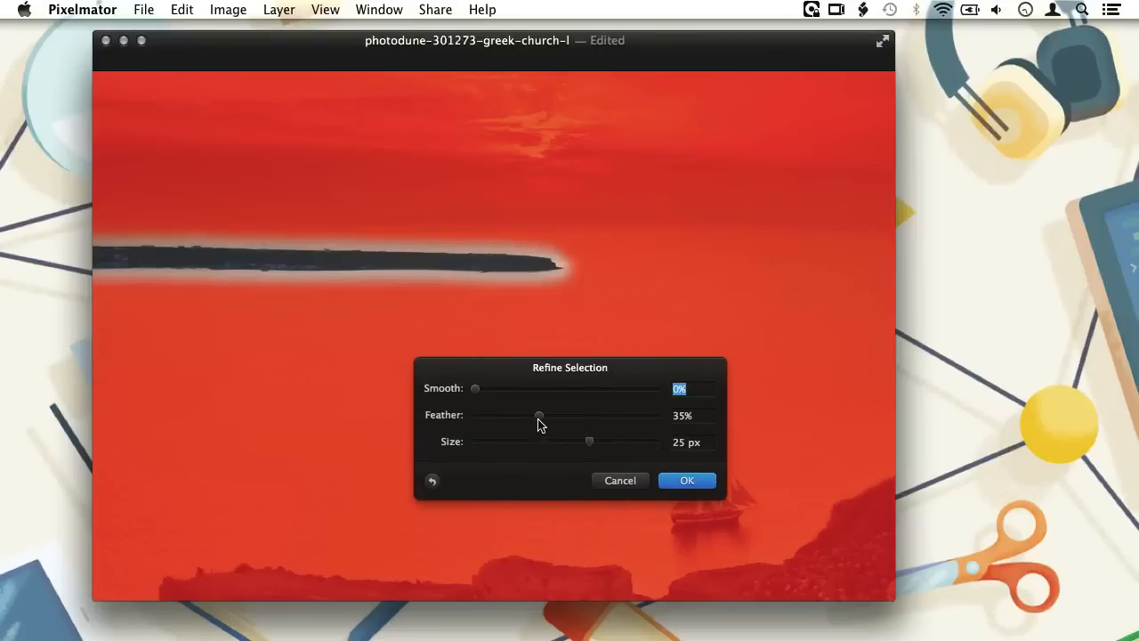
left_click_drag(537, 414, 533, 415)
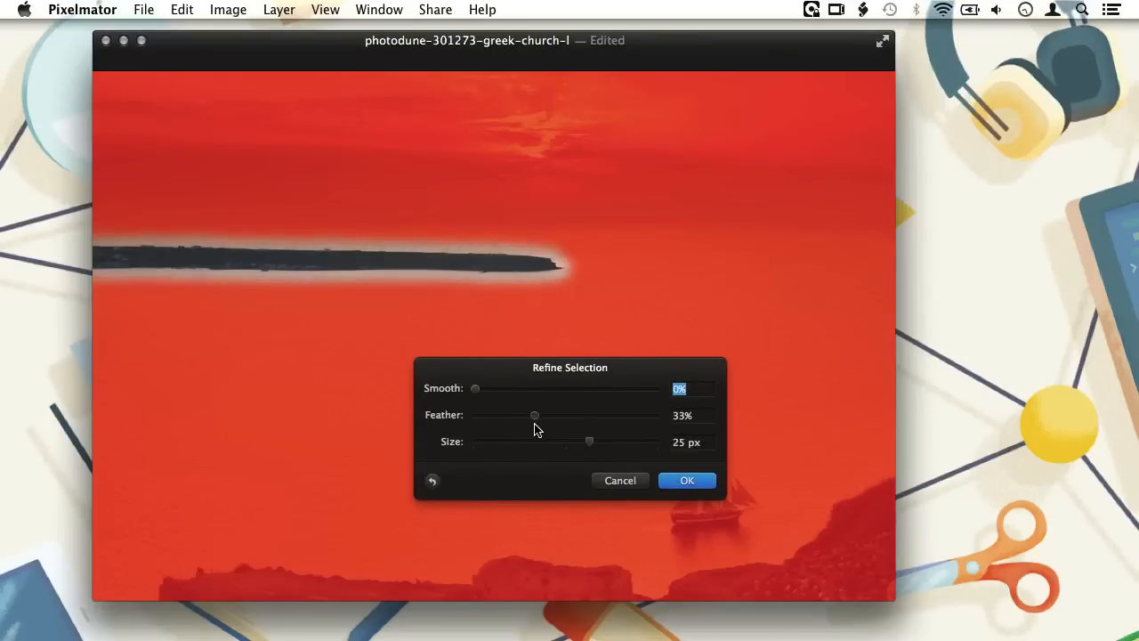
left_click_drag(534, 415, 530, 415)
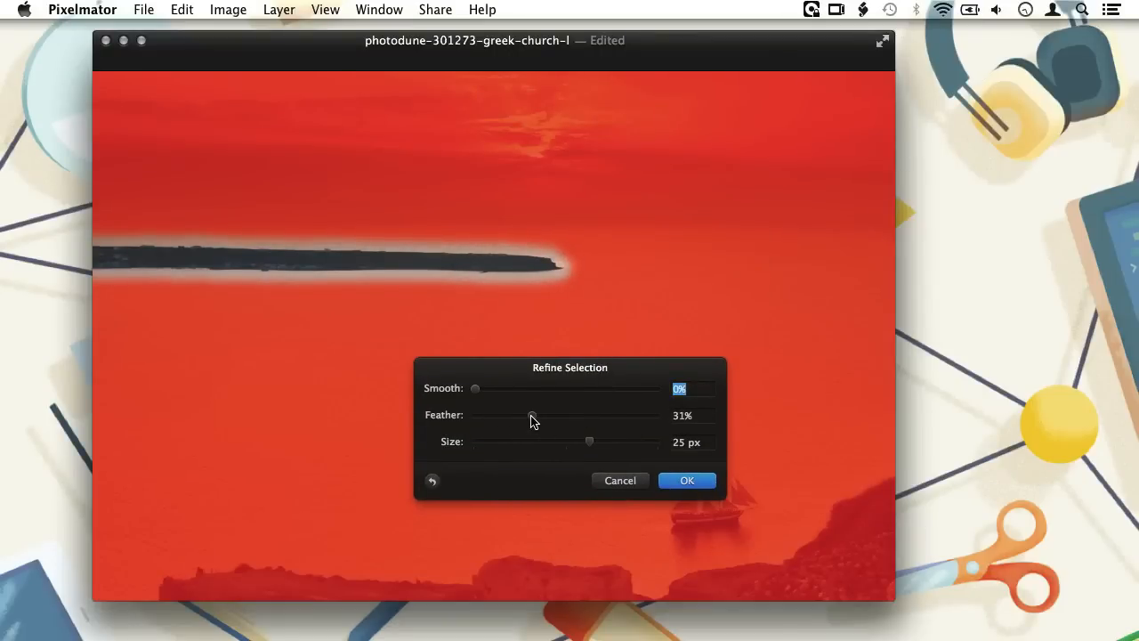
left_click_drag(532, 416, 546, 416)
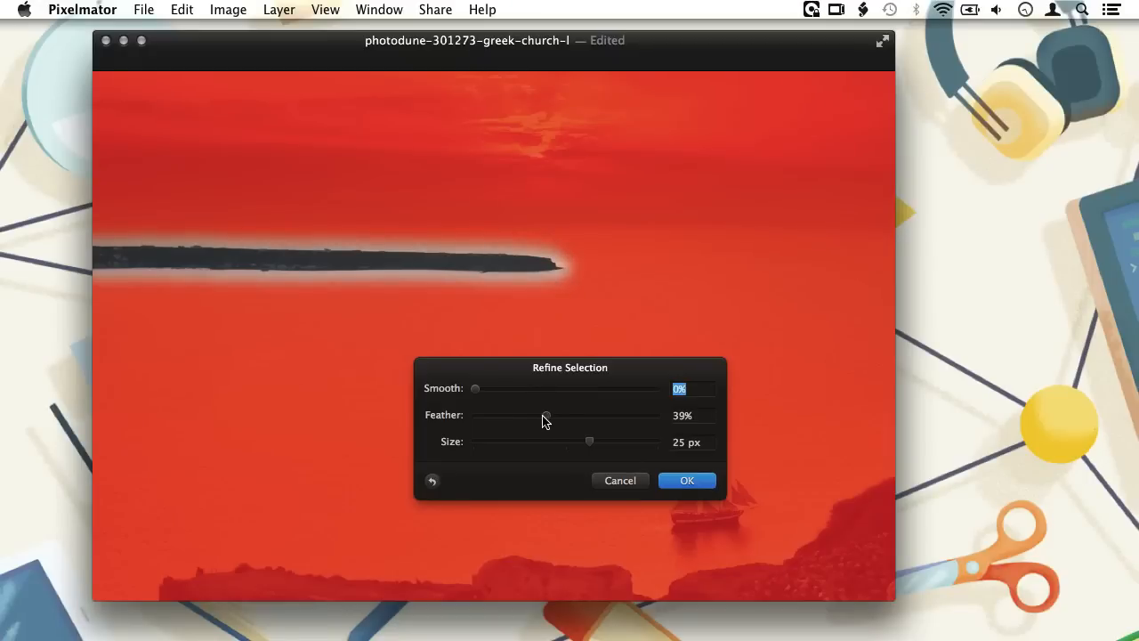
left_click_drag(546, 415, 539, 415)
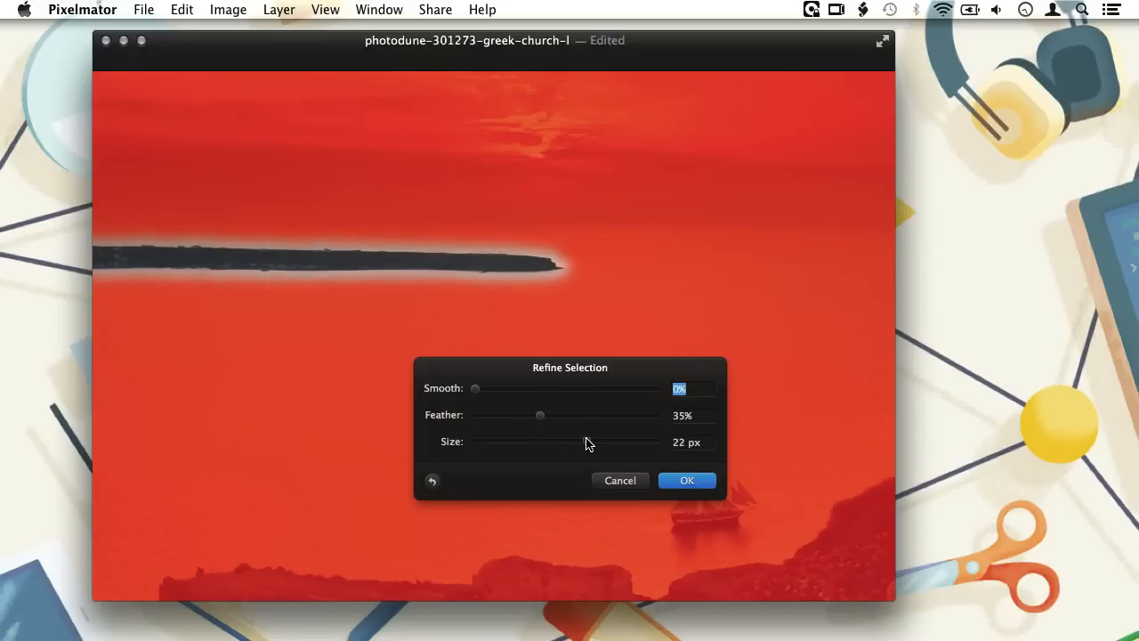
left_click_drag(583, 441, 597, 442)
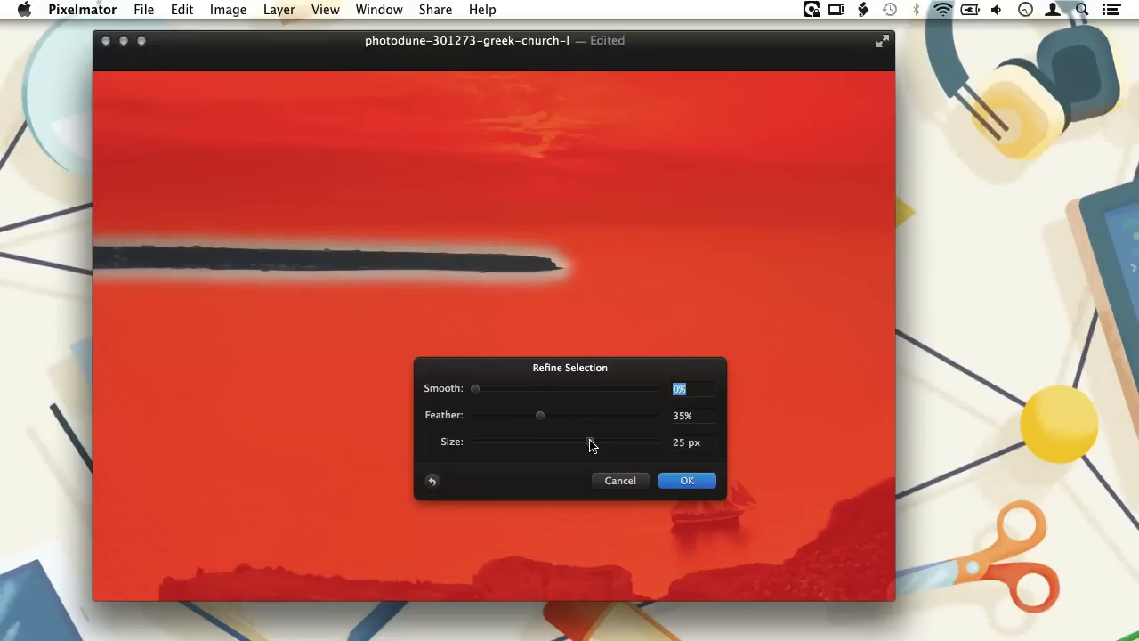
left_click(687, 480)
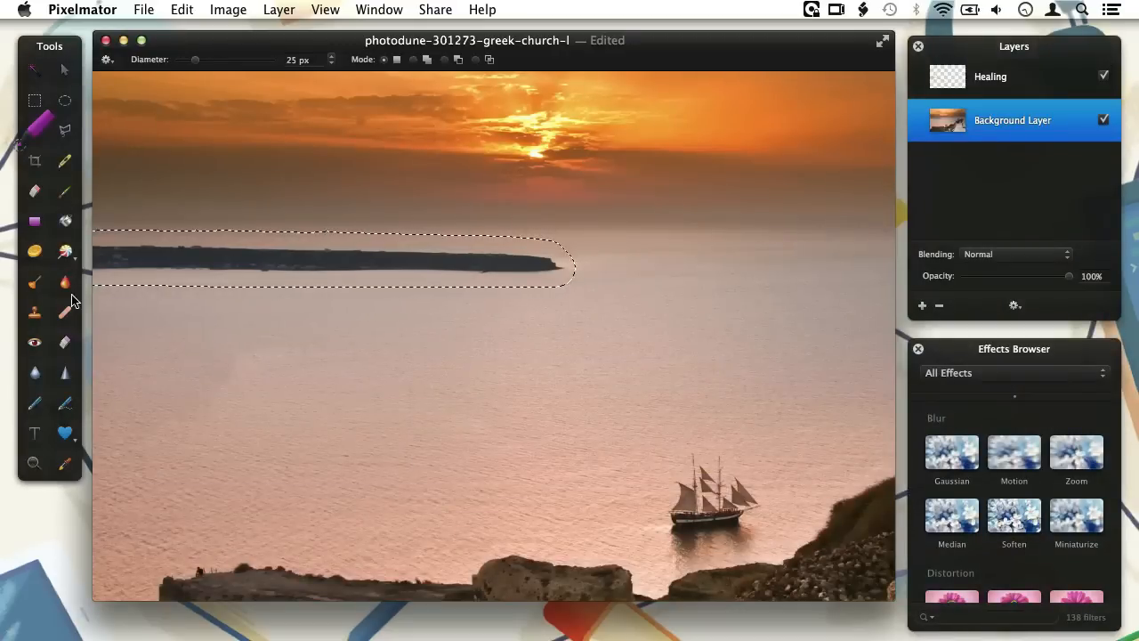
Heal everything inside the selection so open sea replaces the headland
left_click(1012, 74)
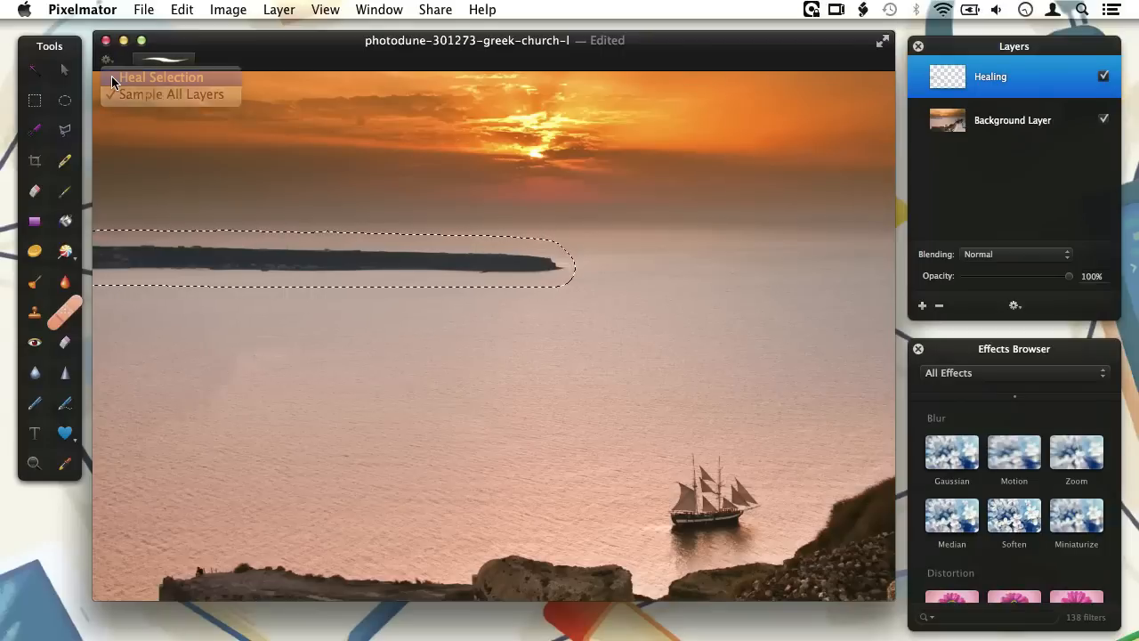
left_click(160, 76)
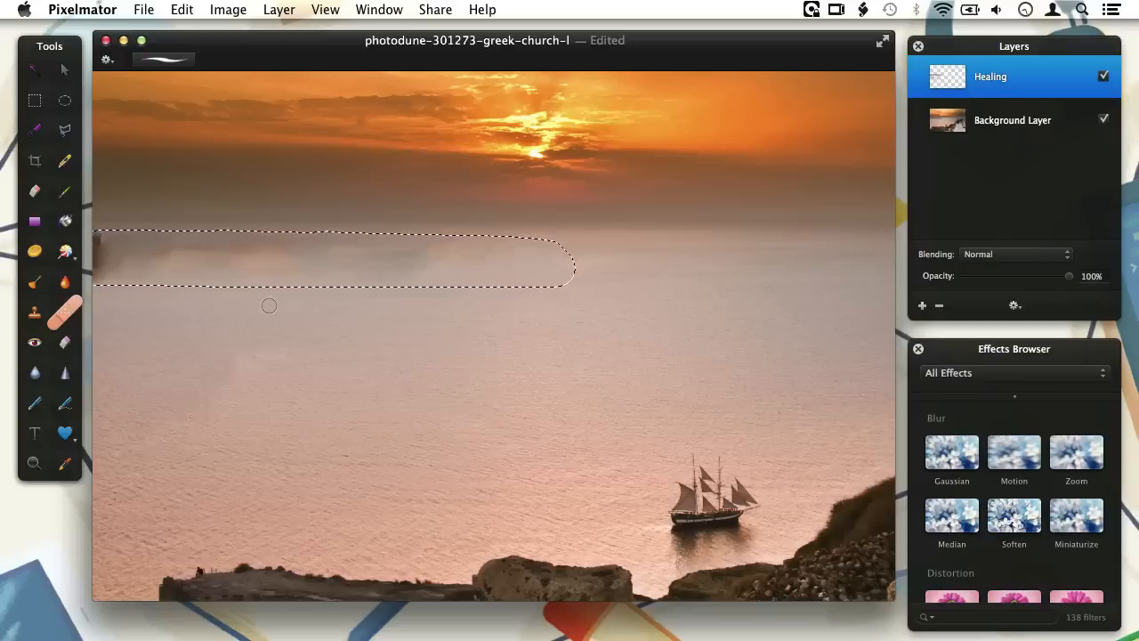
Move the selection outline down onto the water with a selection tool
left_click(33, 100)
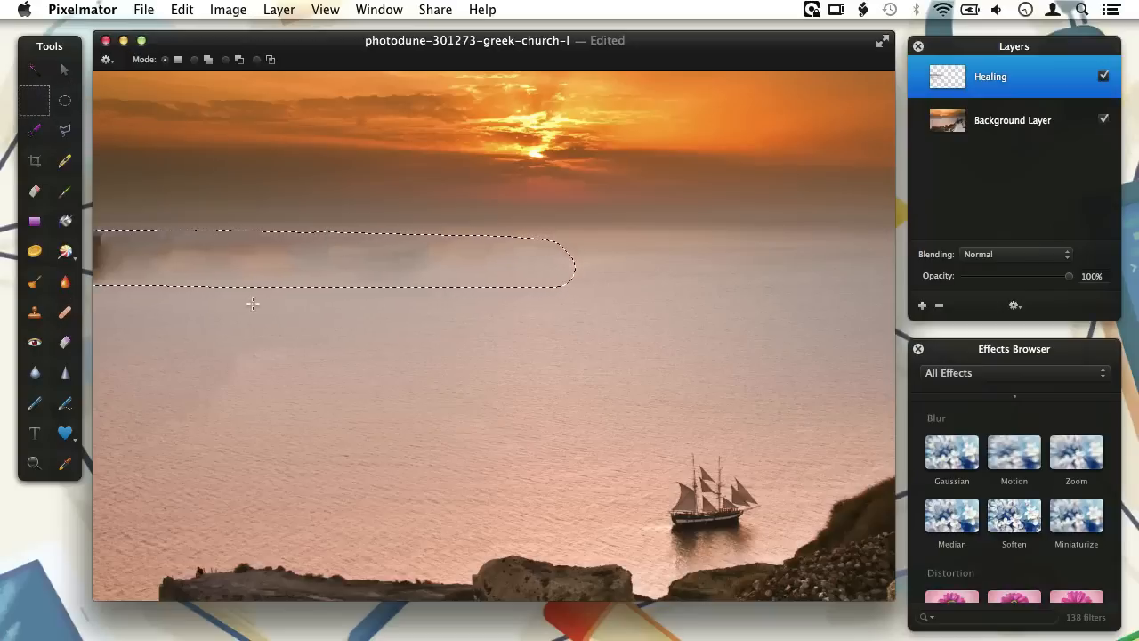
left_click_drag(252, 263, 252, 302)
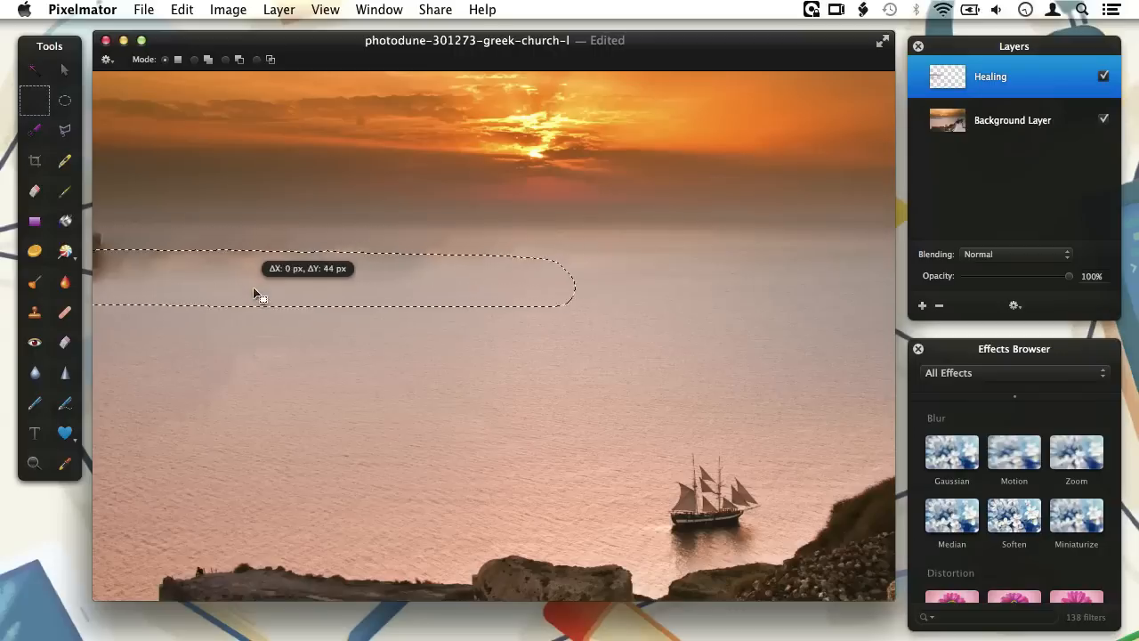
left_click_drag(258, 293, 258, 338)
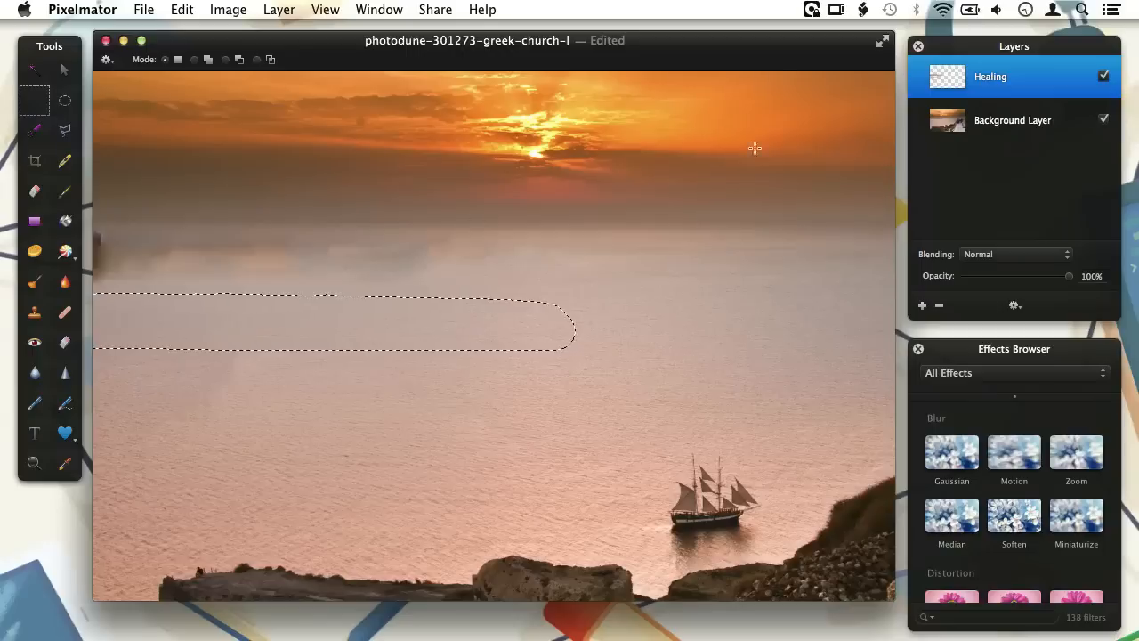
Add a new empty layer and place it above the Healing layer
left_click(1010, 121)
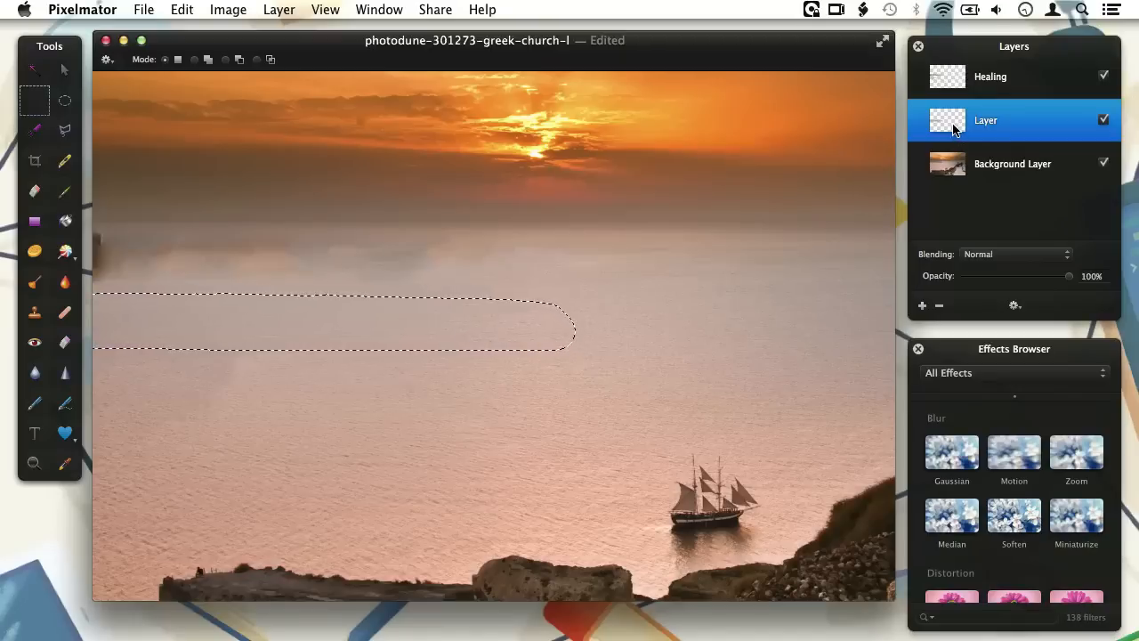
left_click_drag(986, 121, 986, 75)
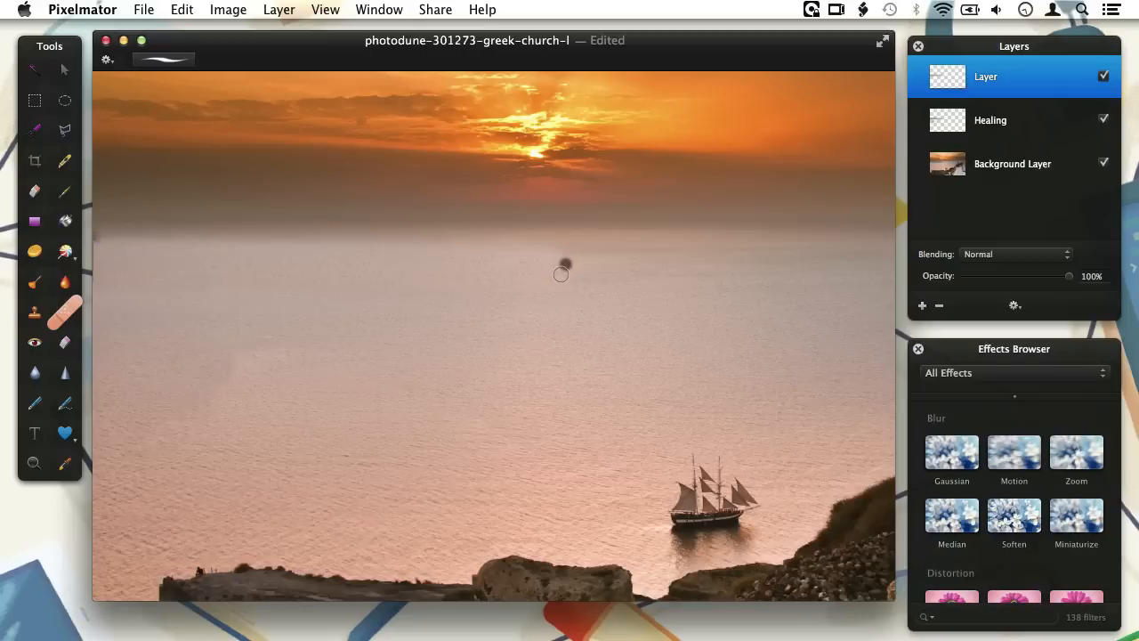
mouse_move(534, 233)
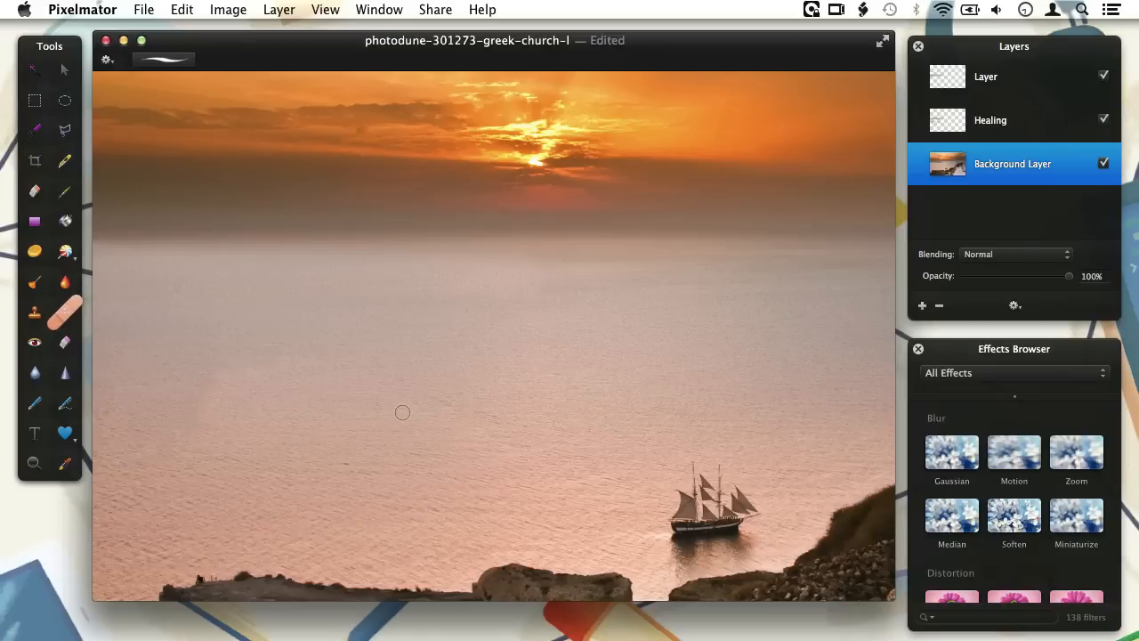
Make the Healing layer active for retouching the rocky cliff beneath the sailing ship
scroll("down", 3)
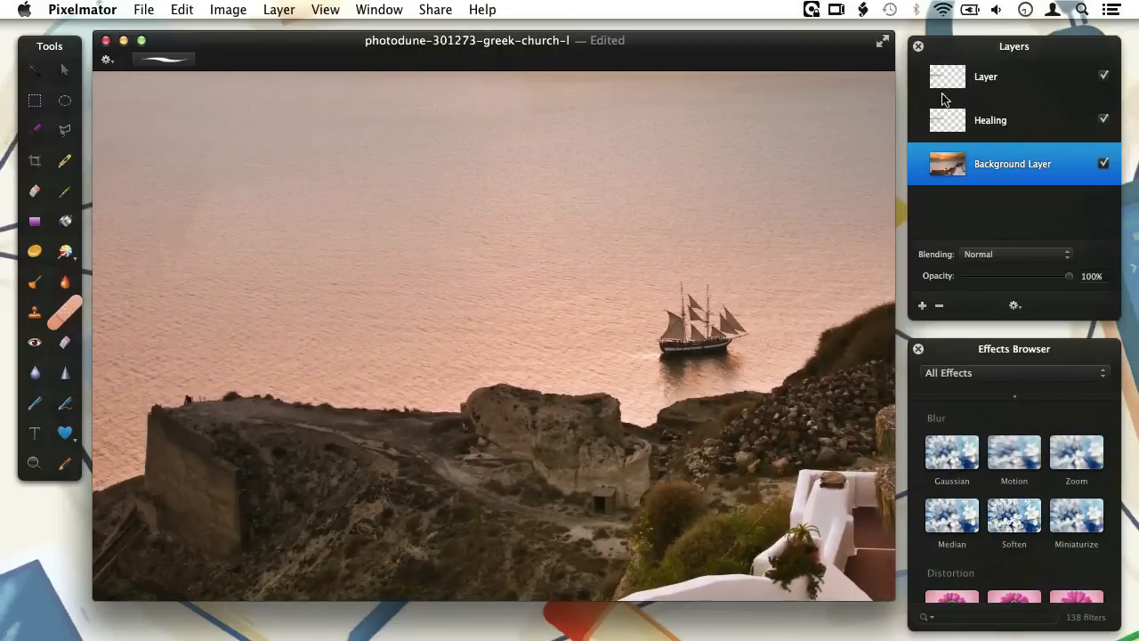
left_click(989, 121)
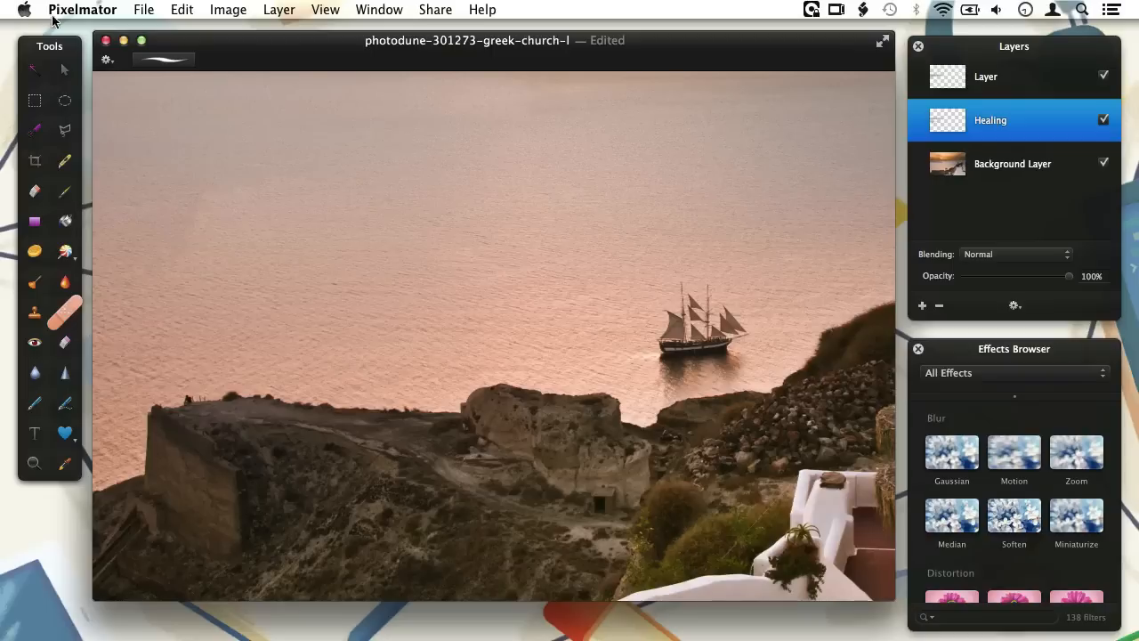
left_click(34, 100)
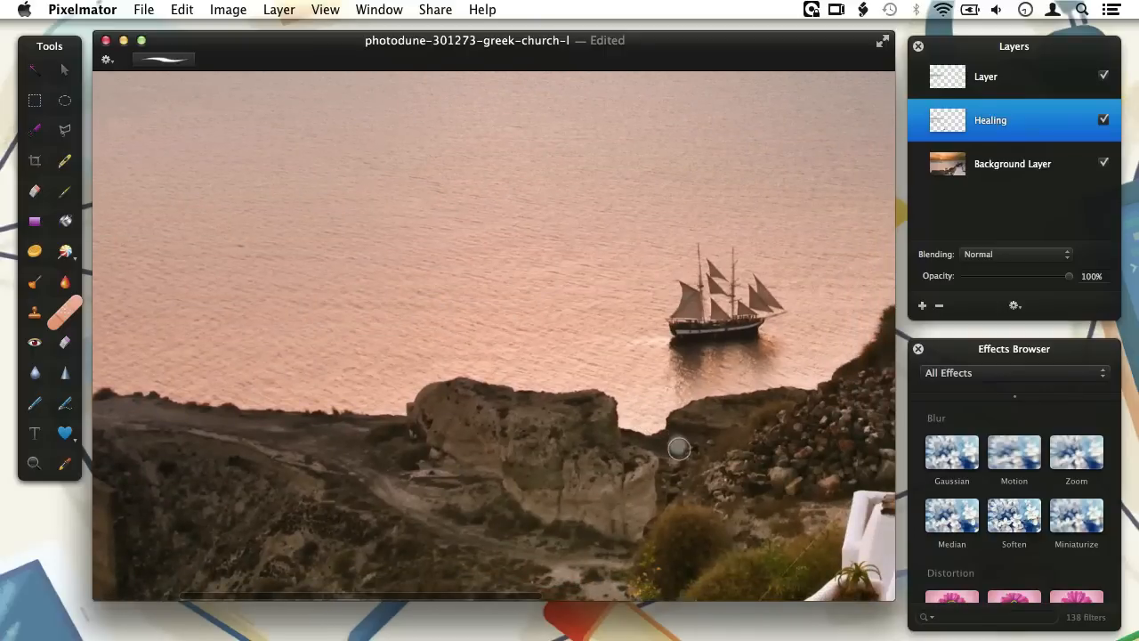
mouse_move(687, 448)
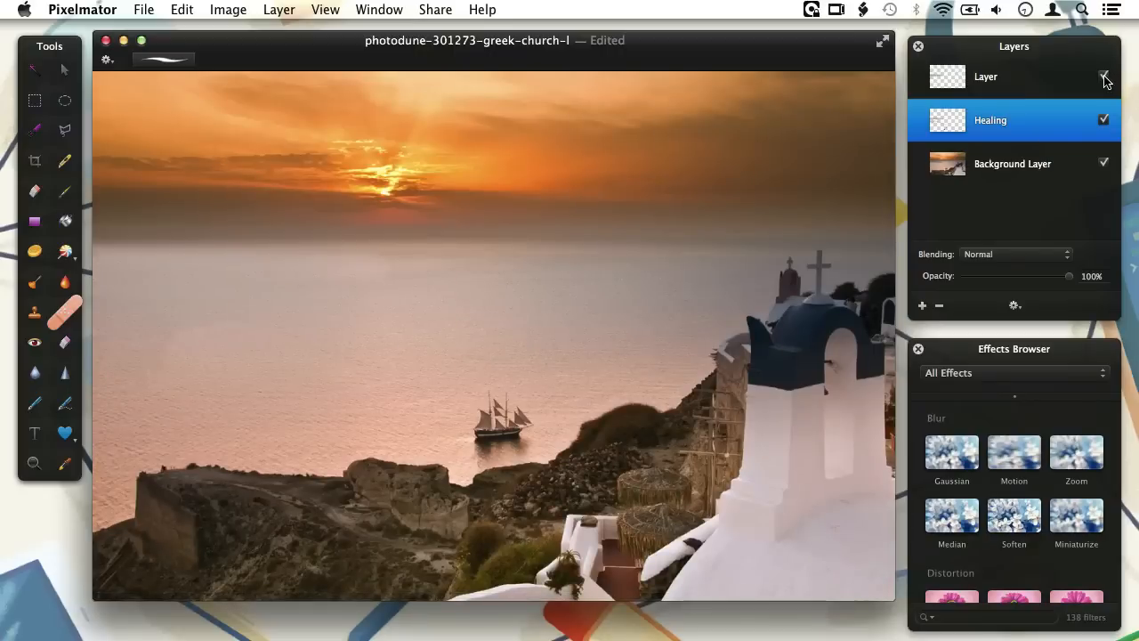
Hide and restore the top layer and Healing layer to compare original and cleaned sea
left_click(1103, 76)
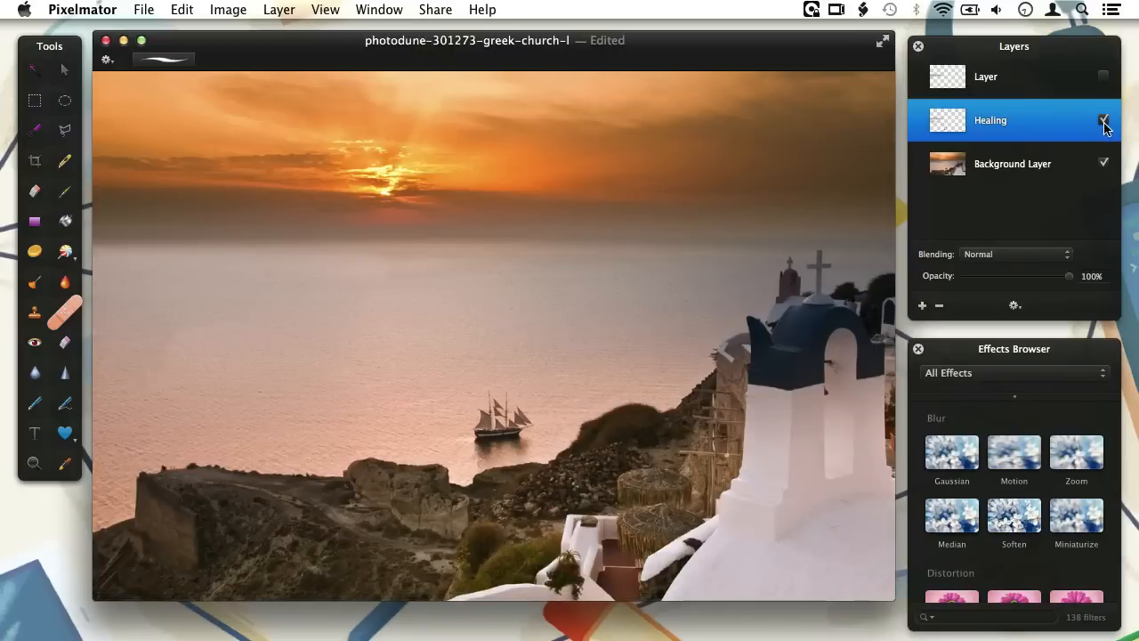
left_click(1103, 121)
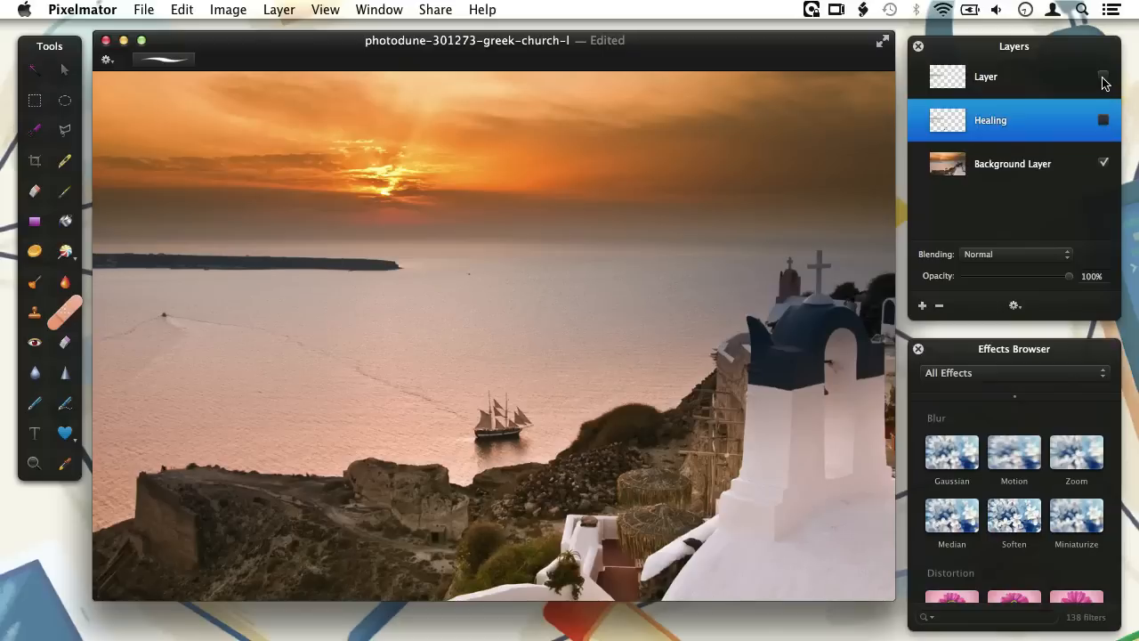
left_click(1103, 121)
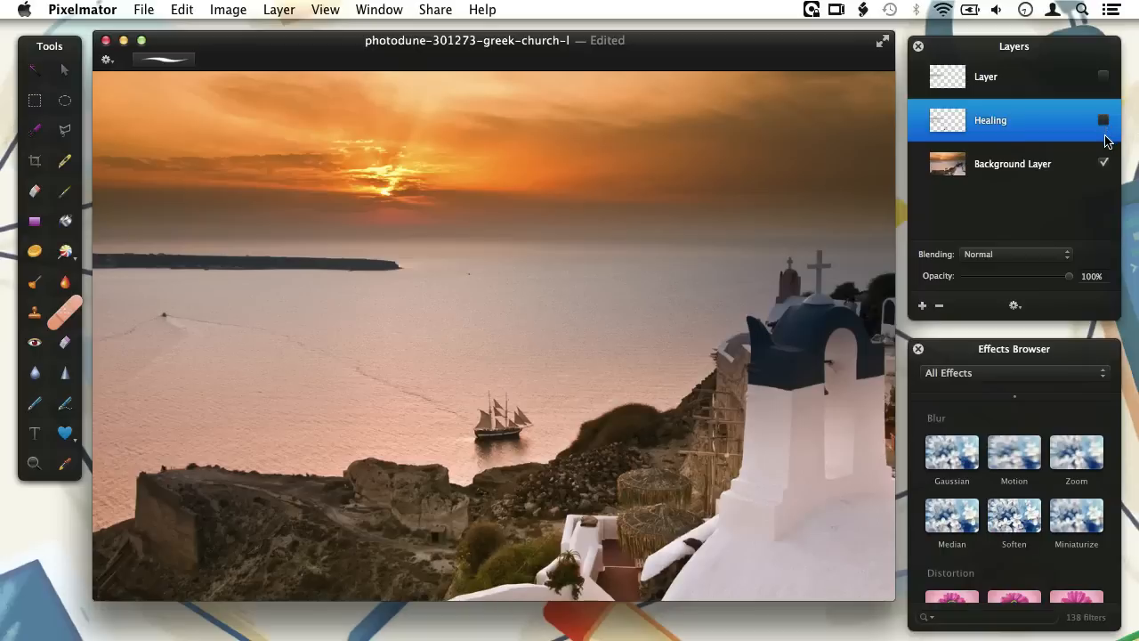
left_click(1104, 121)
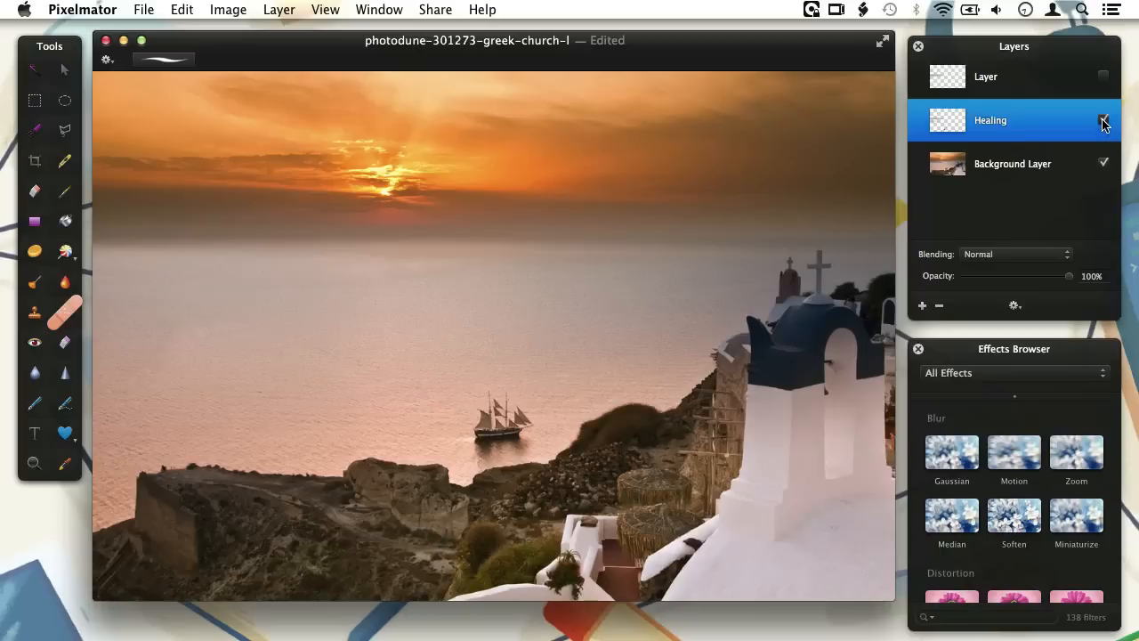